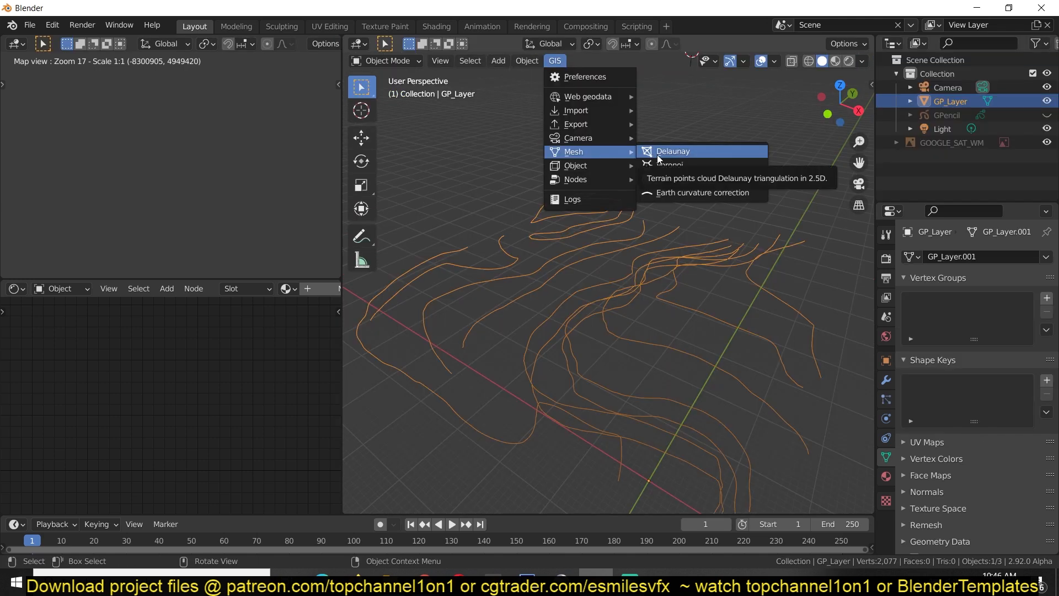
Triangulate the GP_Layer contours with GIS Delaunay and decimate the resulting TIN mesh
left_click(672, 151)
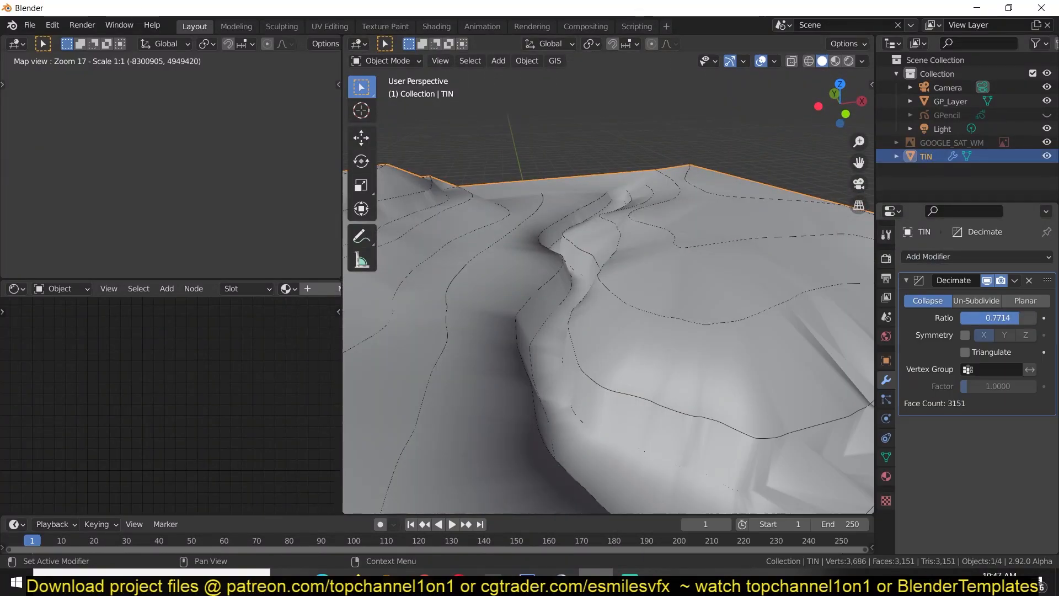
left_click(950, 100)
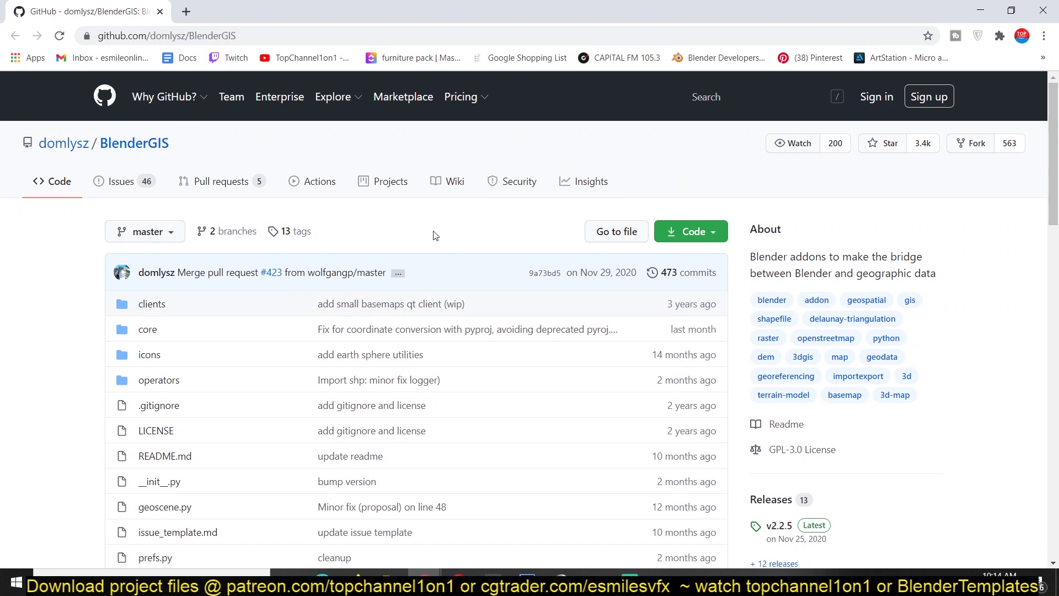
Open the domlysz/BlenderGIS repository on GitHub to get the add-on
left_click(688, 231)
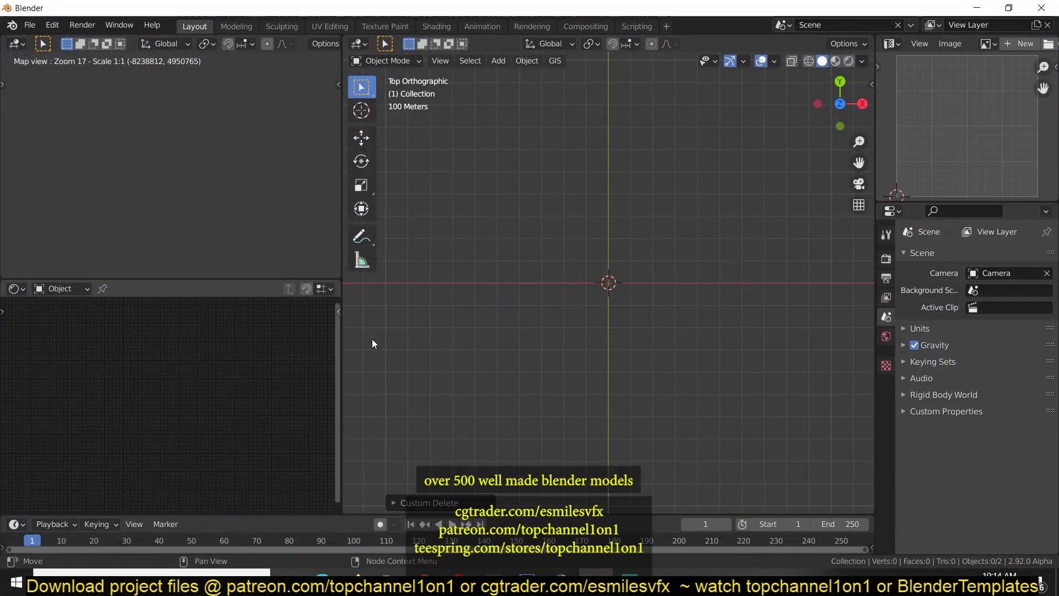
left_click(51, 25)
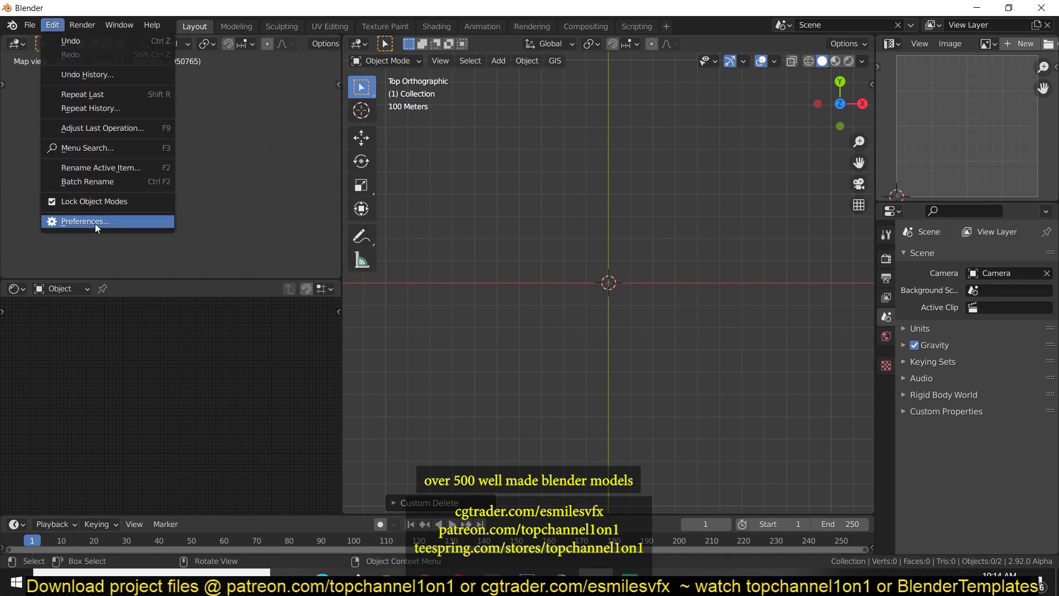
left_click(84, 221)
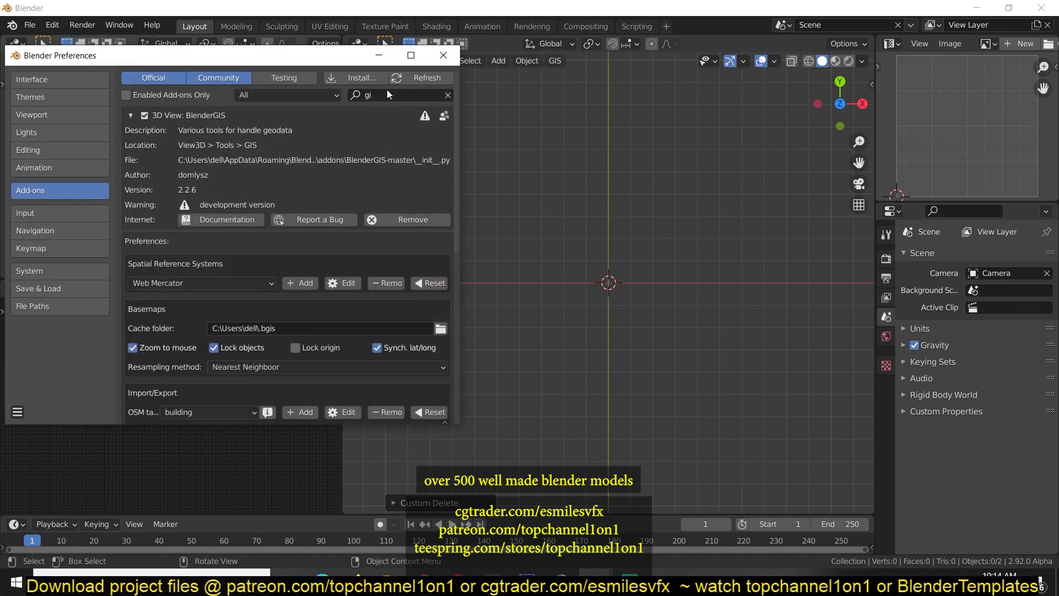
left_click(365, 78)
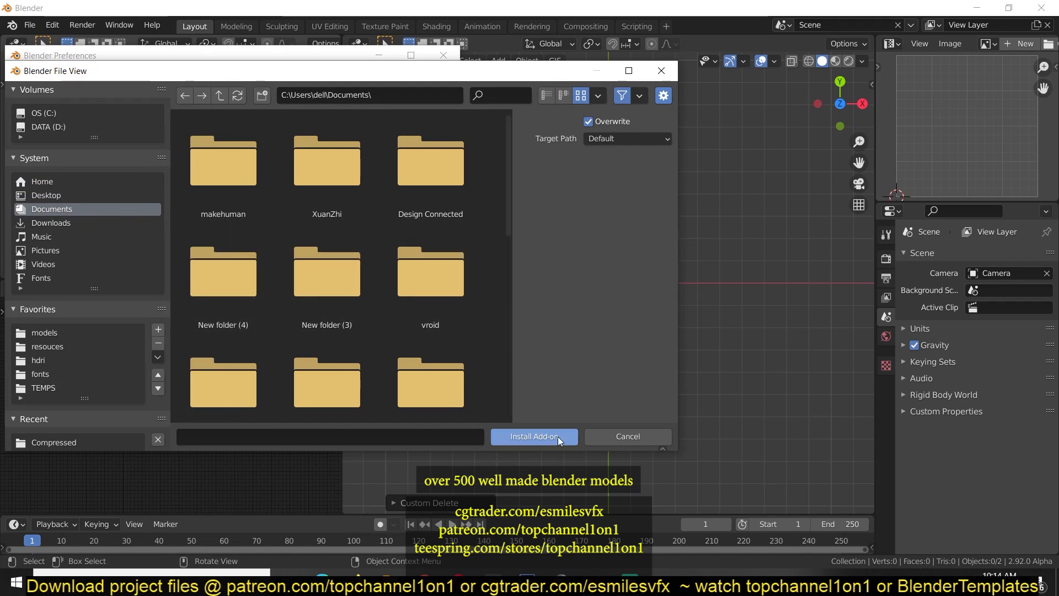
left_click(533, 436)
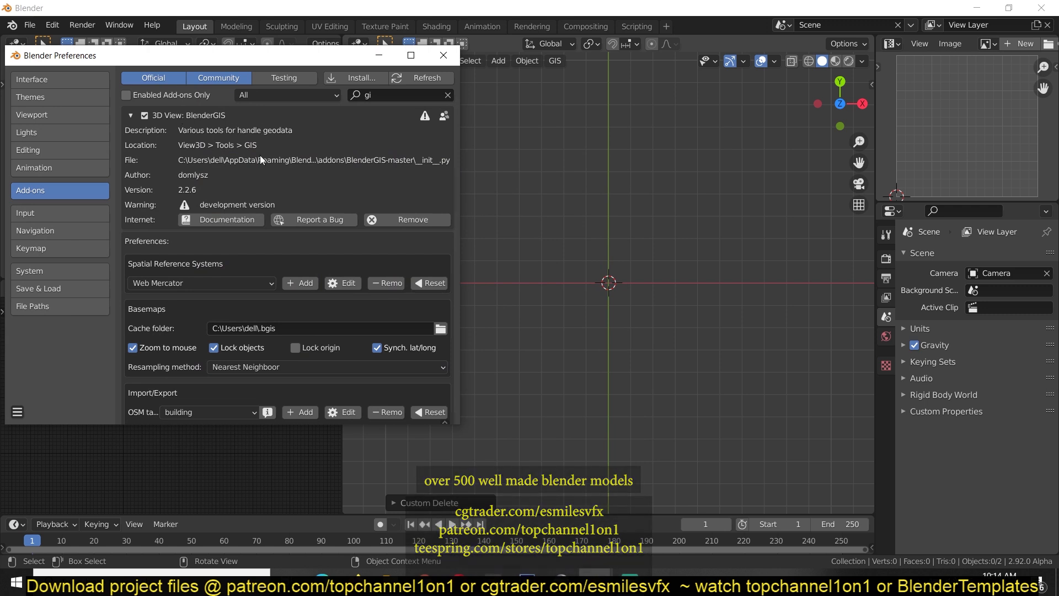
scroll("down", 3)
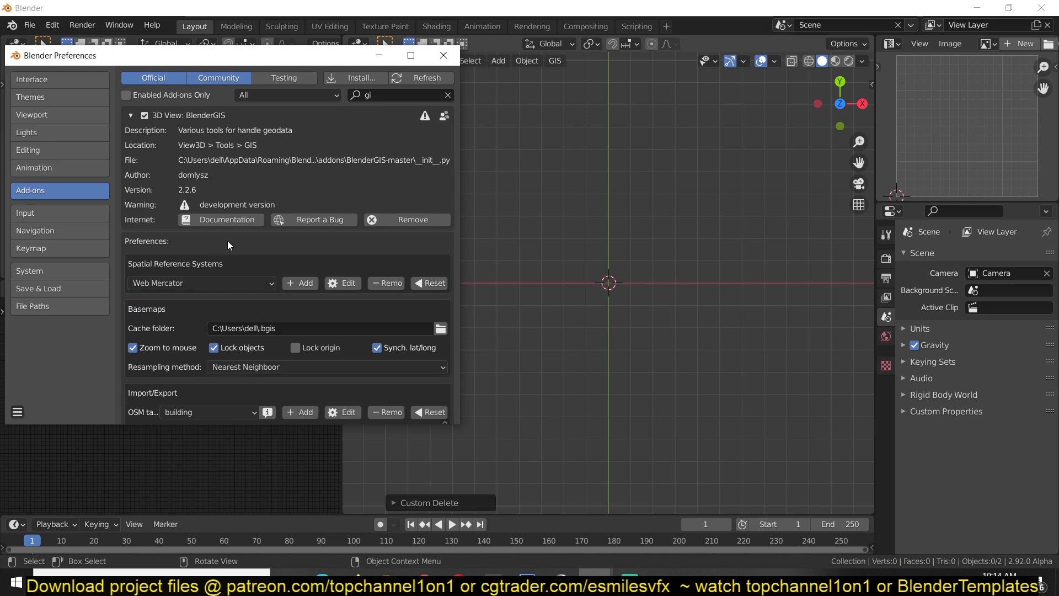
scroll("down", 3)
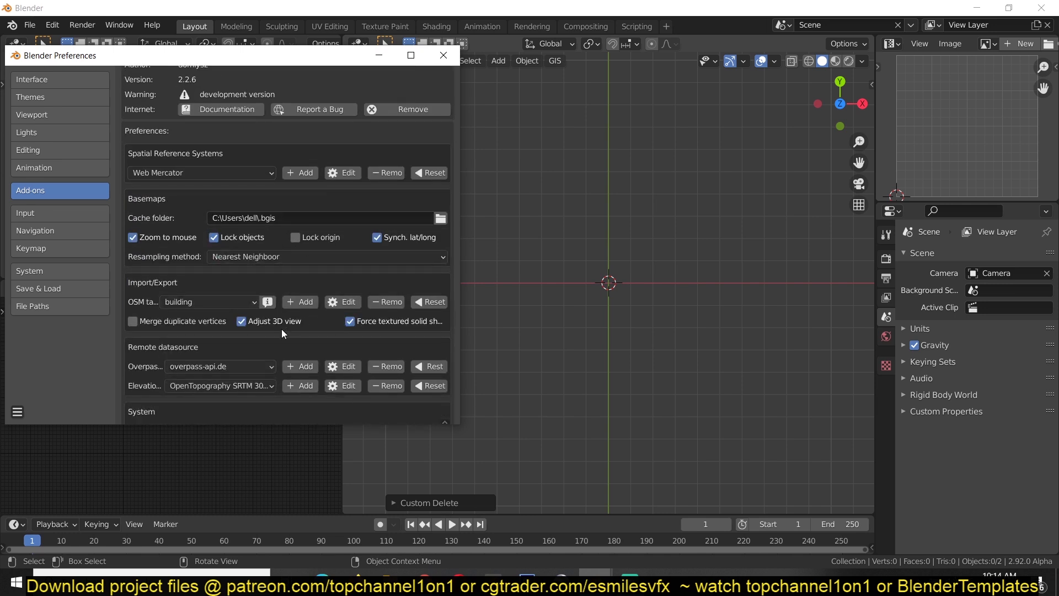
scroll("down", 3)
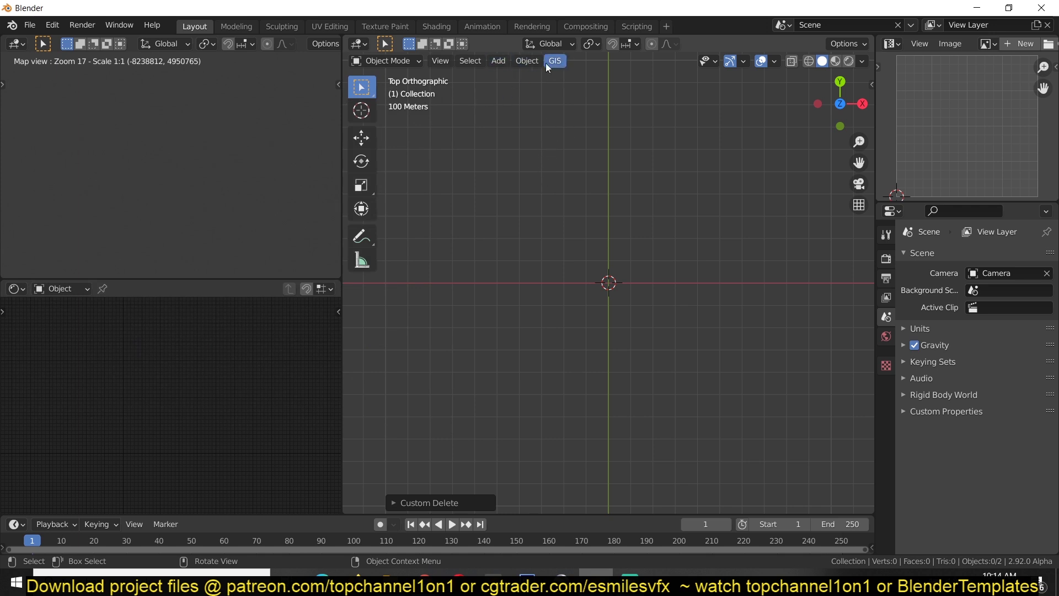
left_click(554, 60)
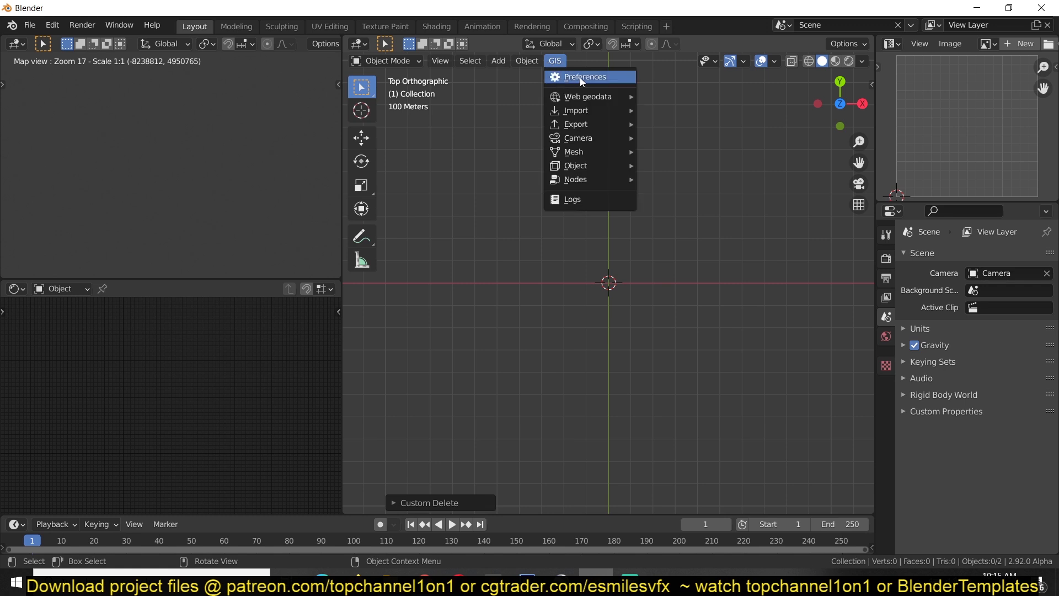
left_click(584, 76)
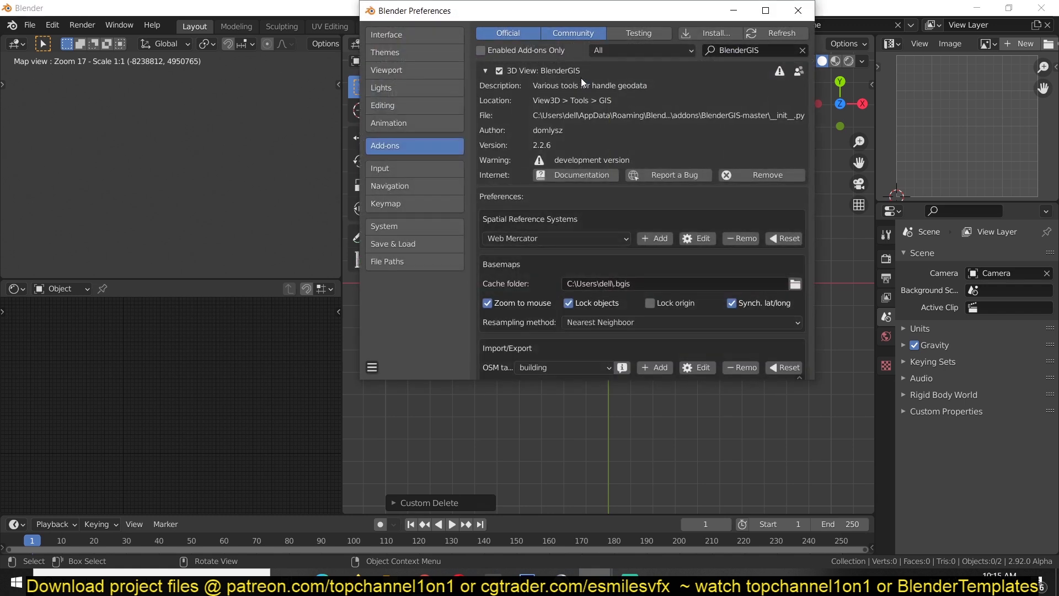
mouse_move(660, 148)
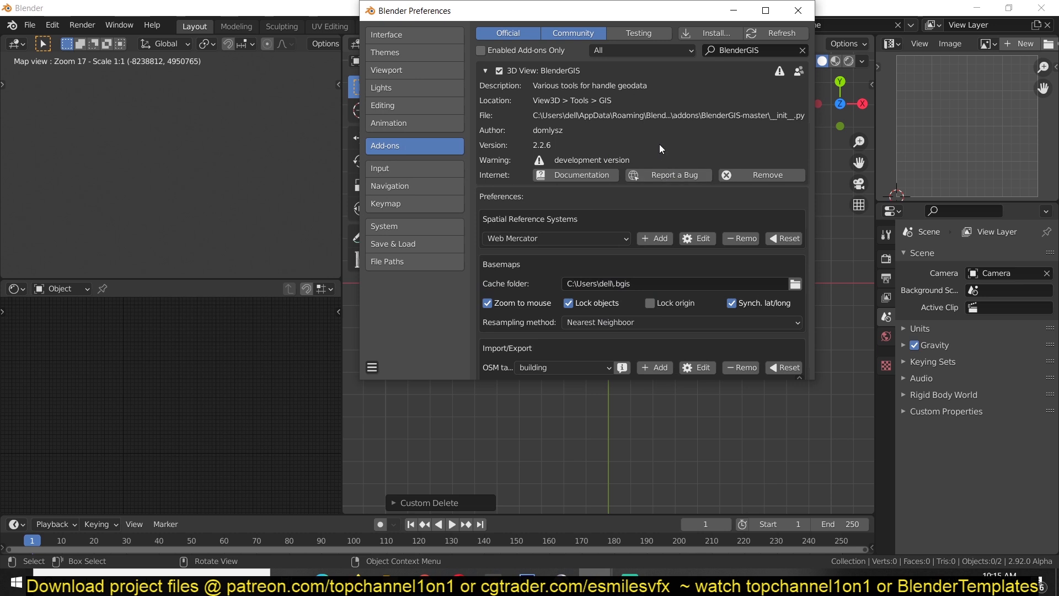
scroll("down", 3)
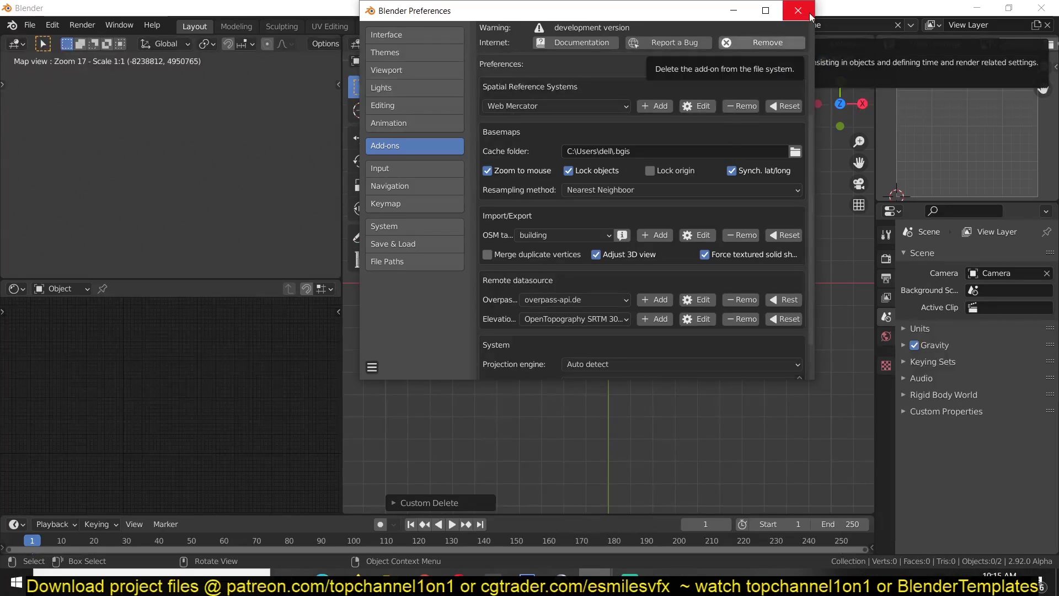
left_click(797, 10)
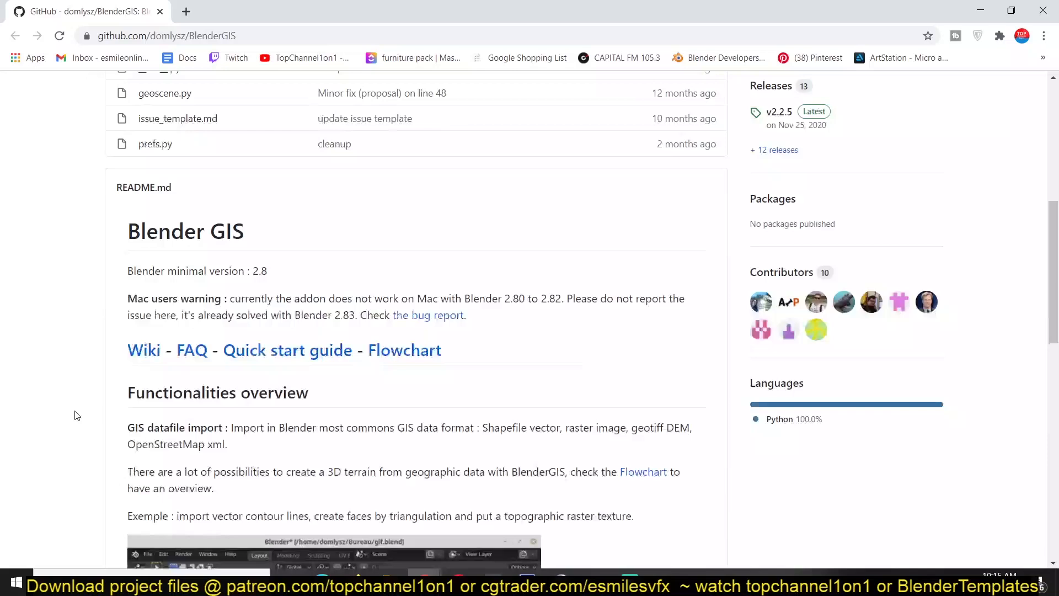
Scroll the BlenderGIS README down to the Functionalities overview and terrain examples
scroll("down", 3)
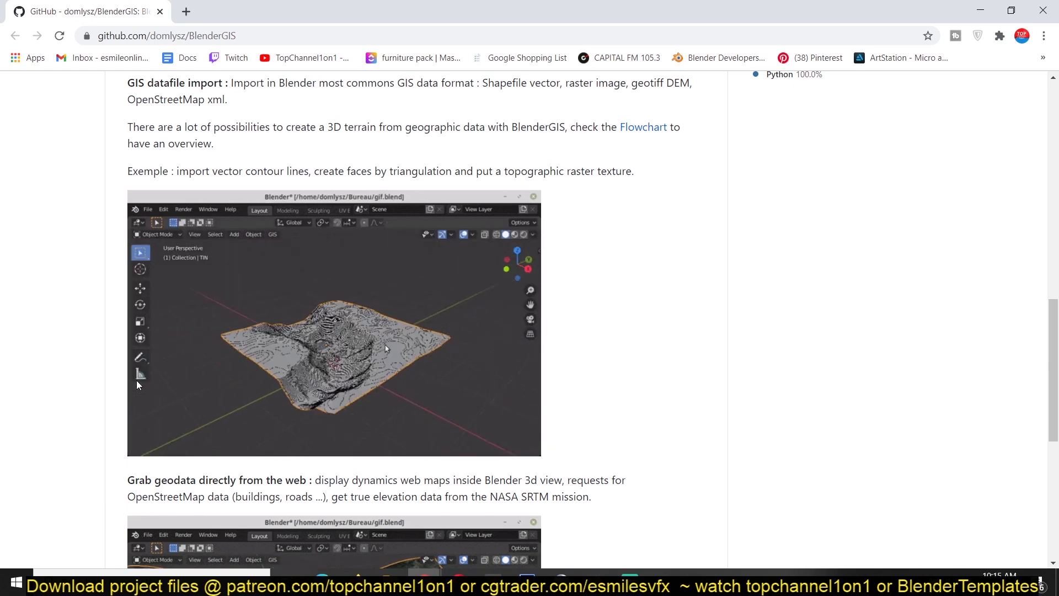
scroll("down", 3)
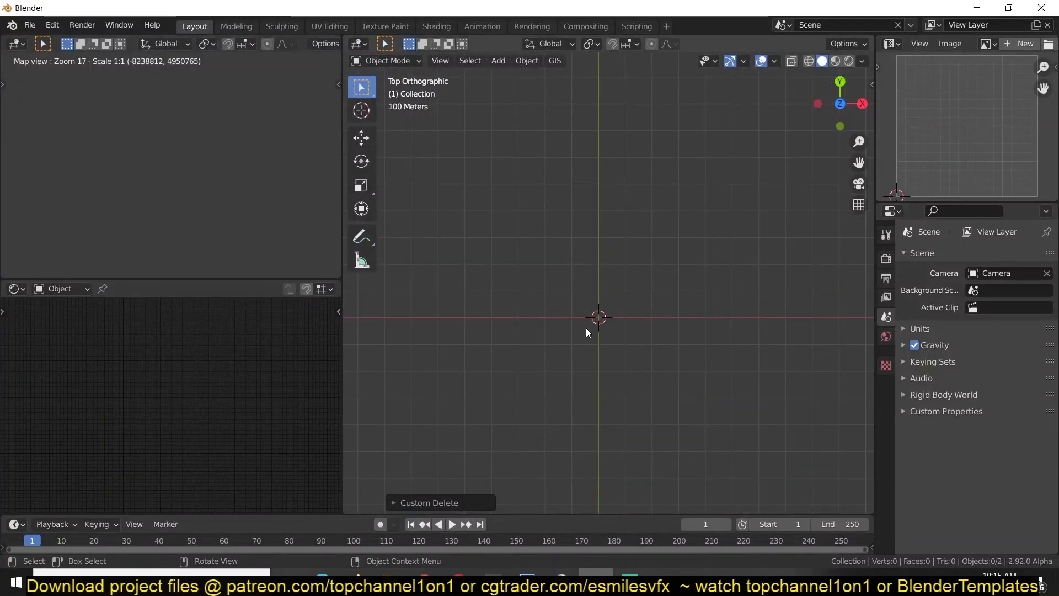
Load a Google Satellite basemap through GIS Web geodata and zoom the map view
left_click(553, 61)
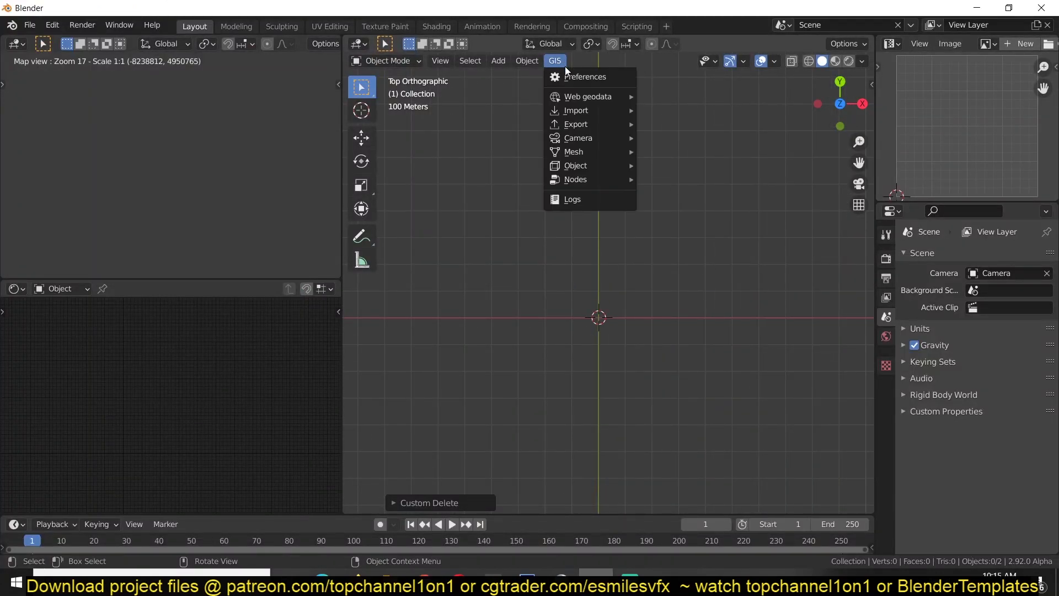
mouse_move(586, 96)
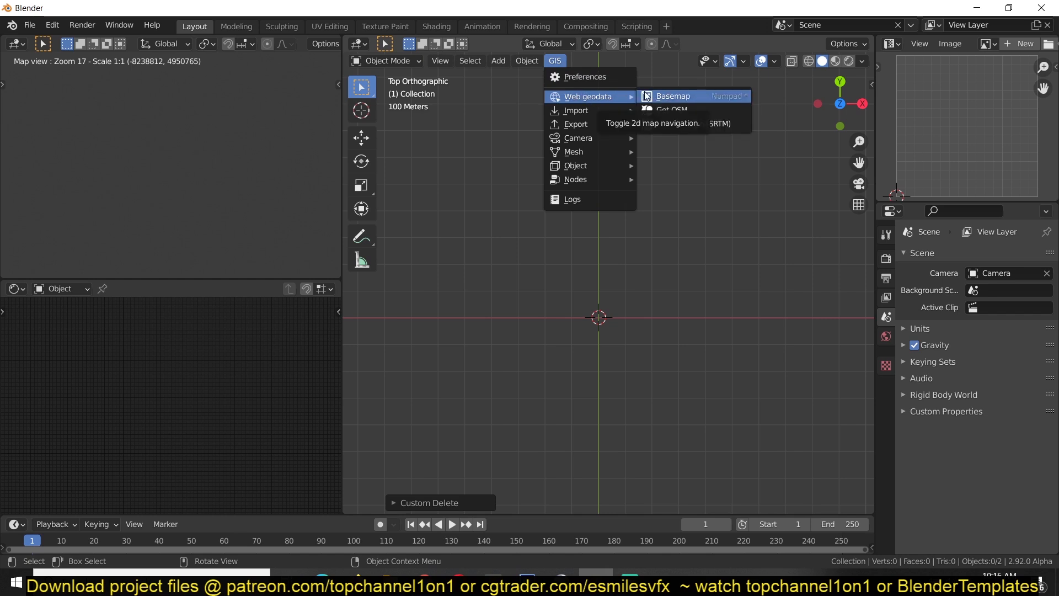
left_click(673, 95)
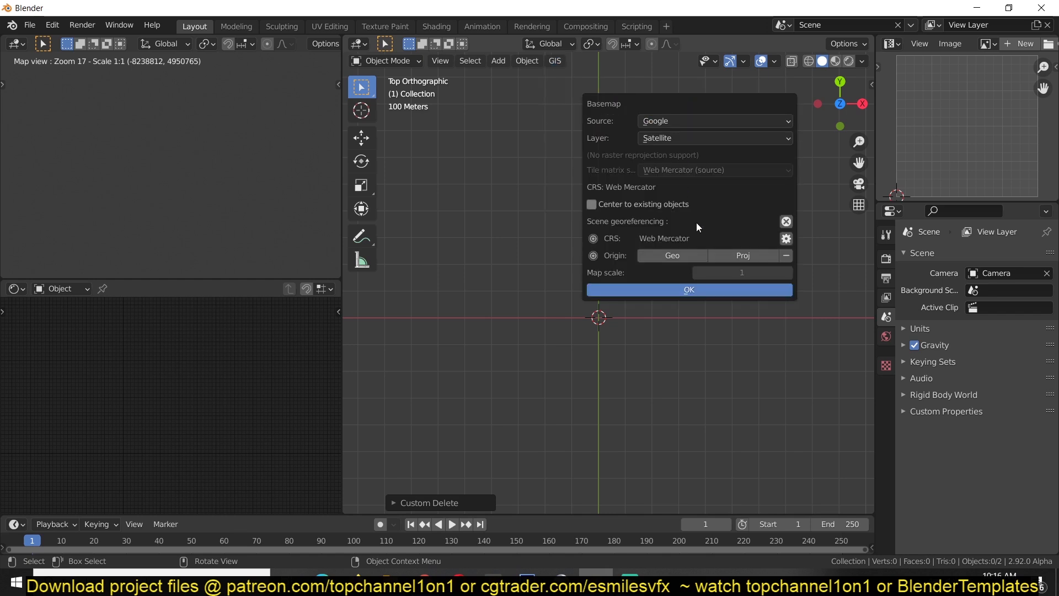
left_click(712, 121)
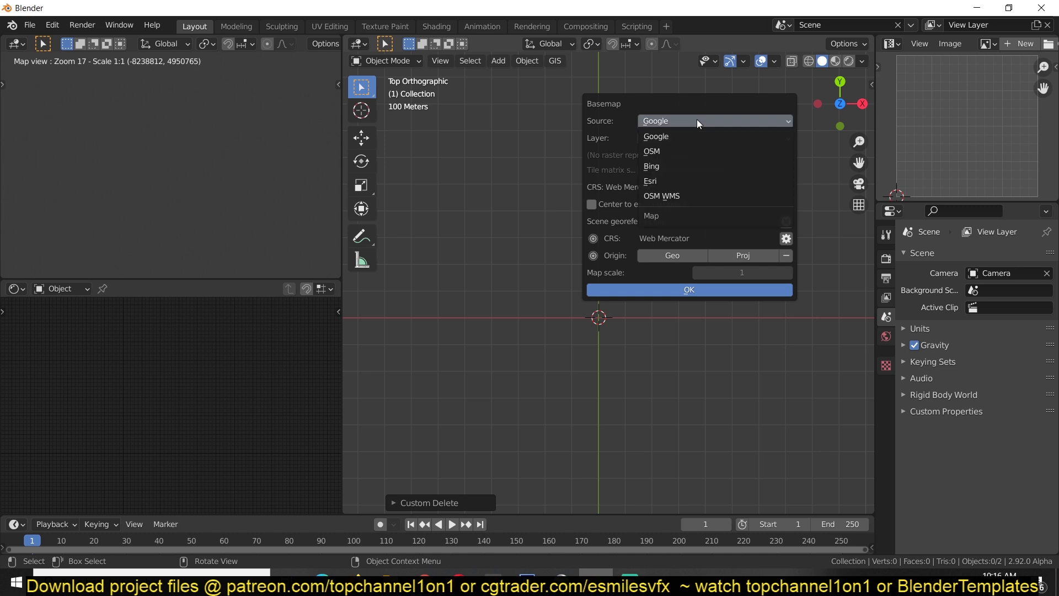
mouse_move(682, 135)
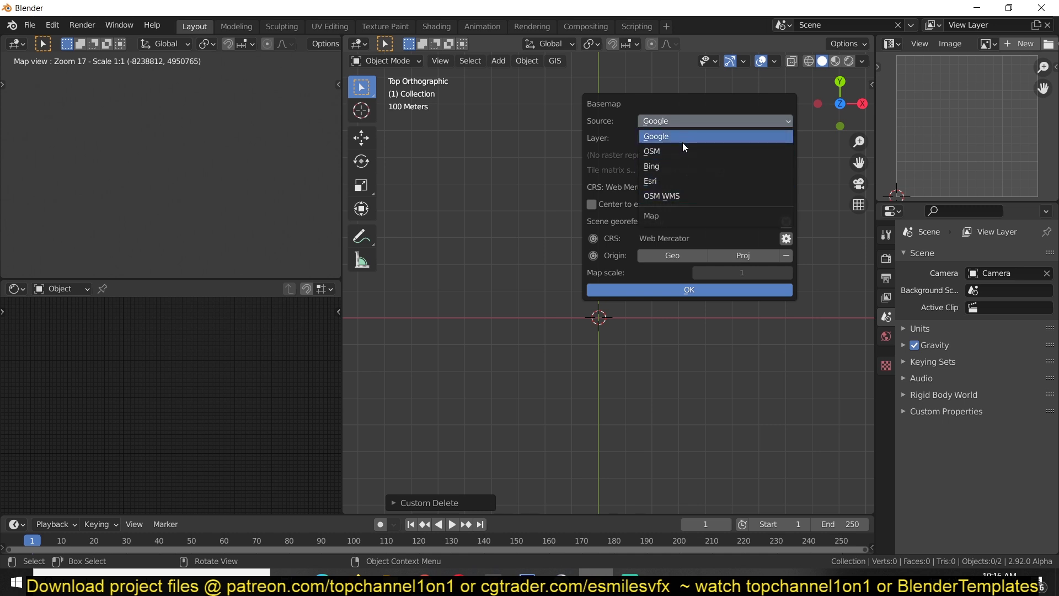
mouse_move(681, 196)
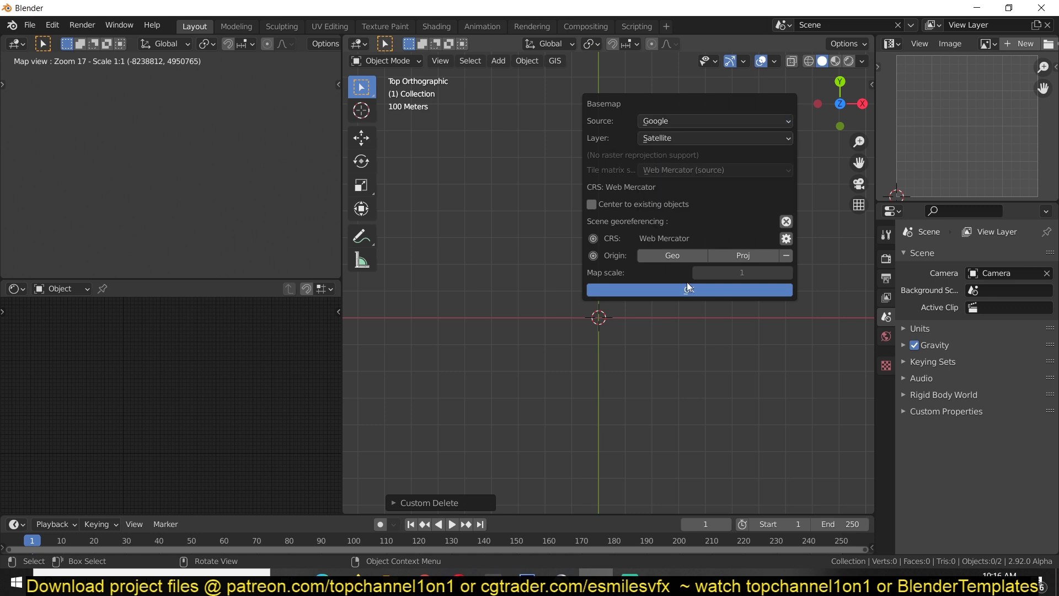
left_click(688, 289)
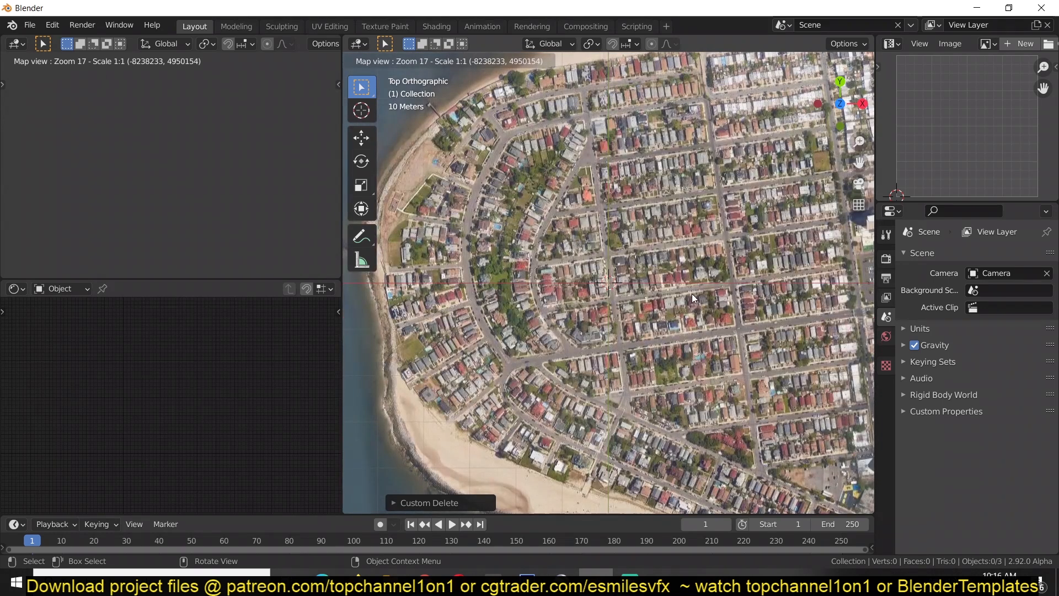
scroll("down", 3)
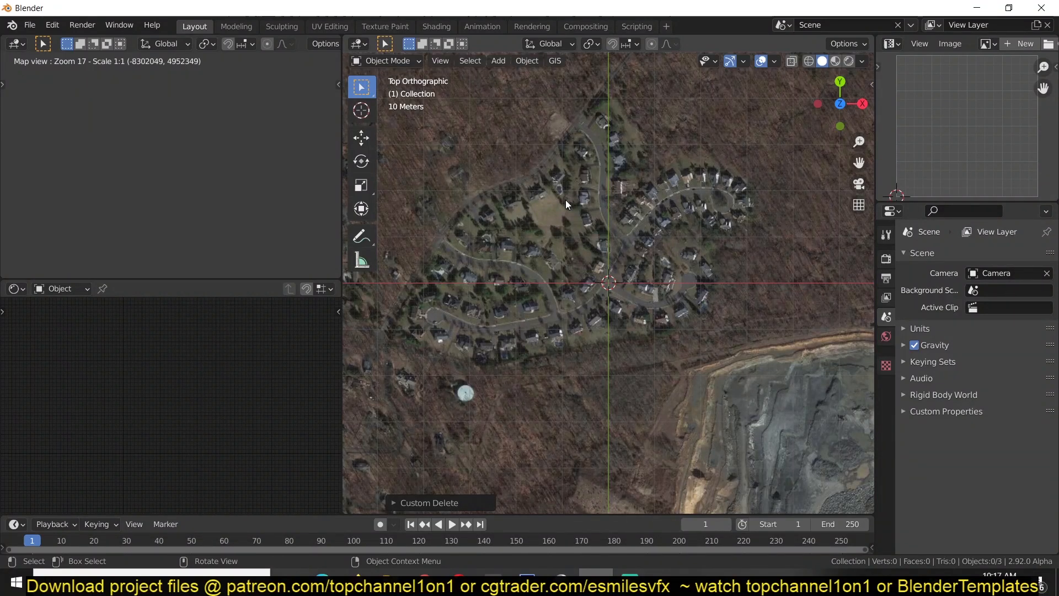
mouse_move(527, 60)
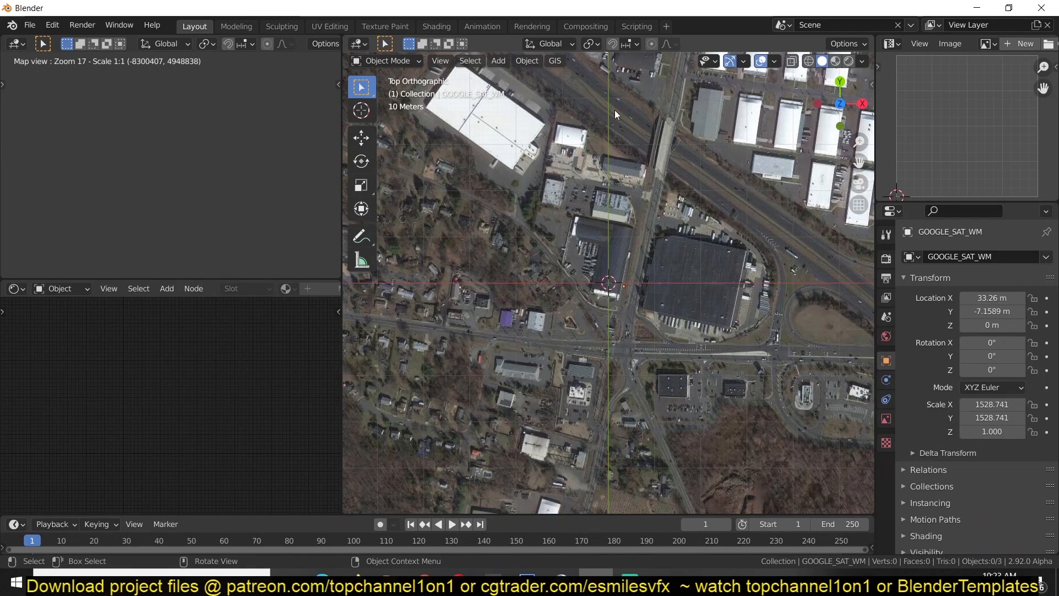
Fetch SRTM elevation data for the mapped area as a terrain mesh
left_click(554, 60)
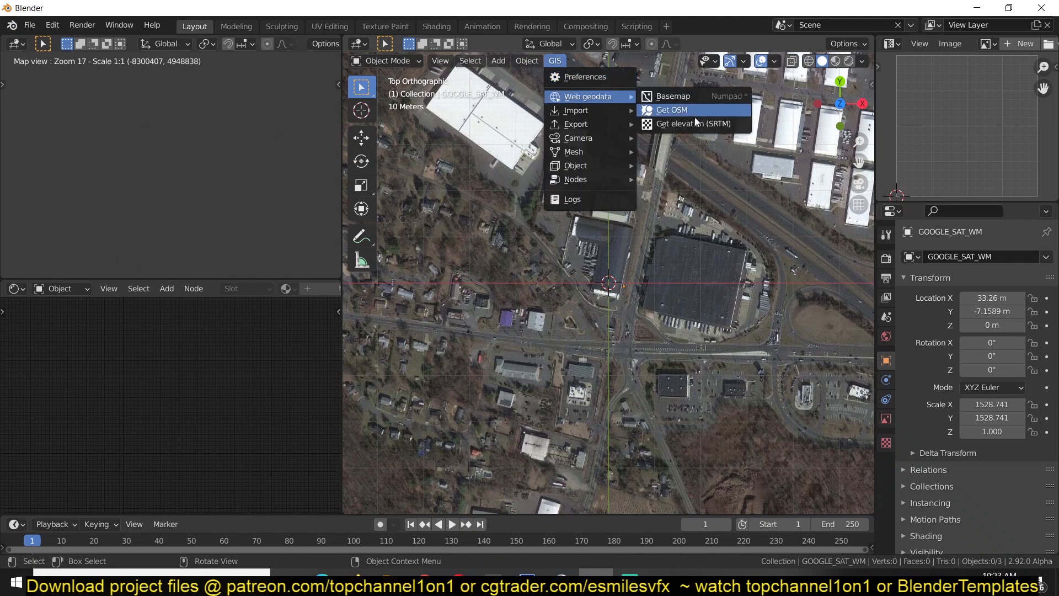
mouse_move(692, 123)
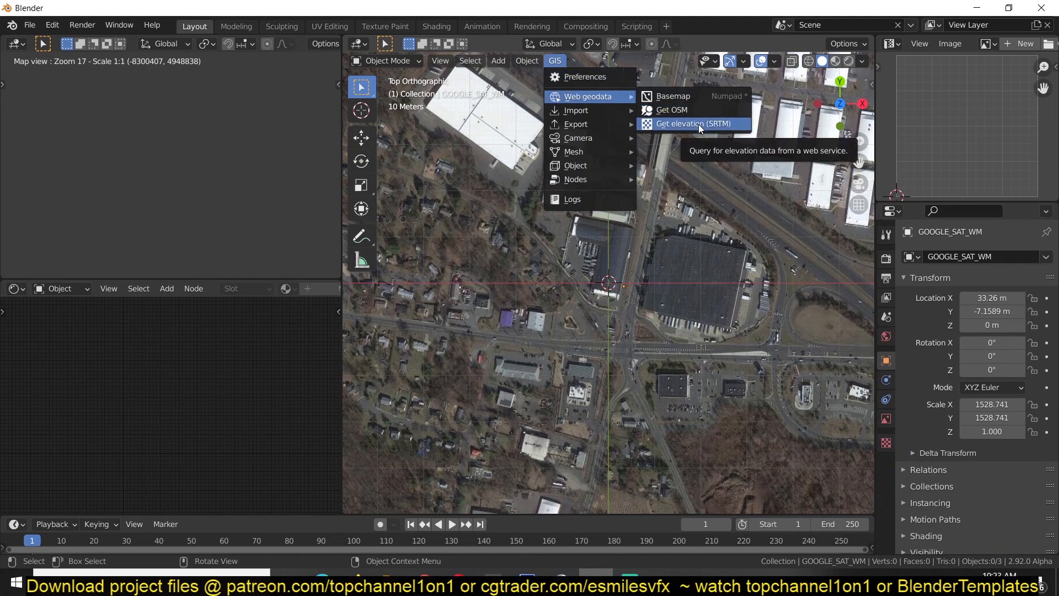
left_click(689, 123)
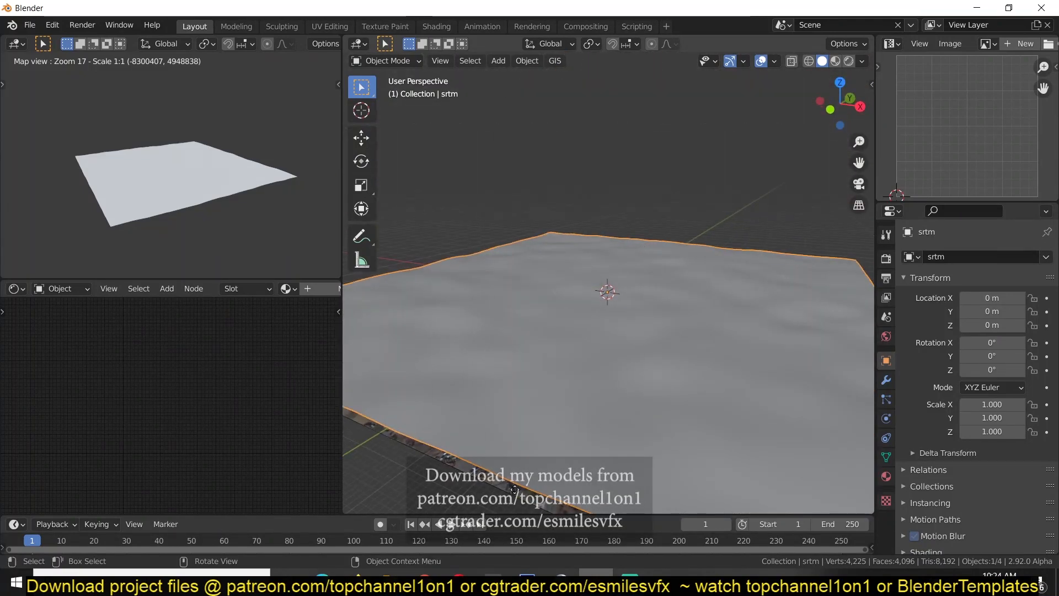
left_click(554, 60)
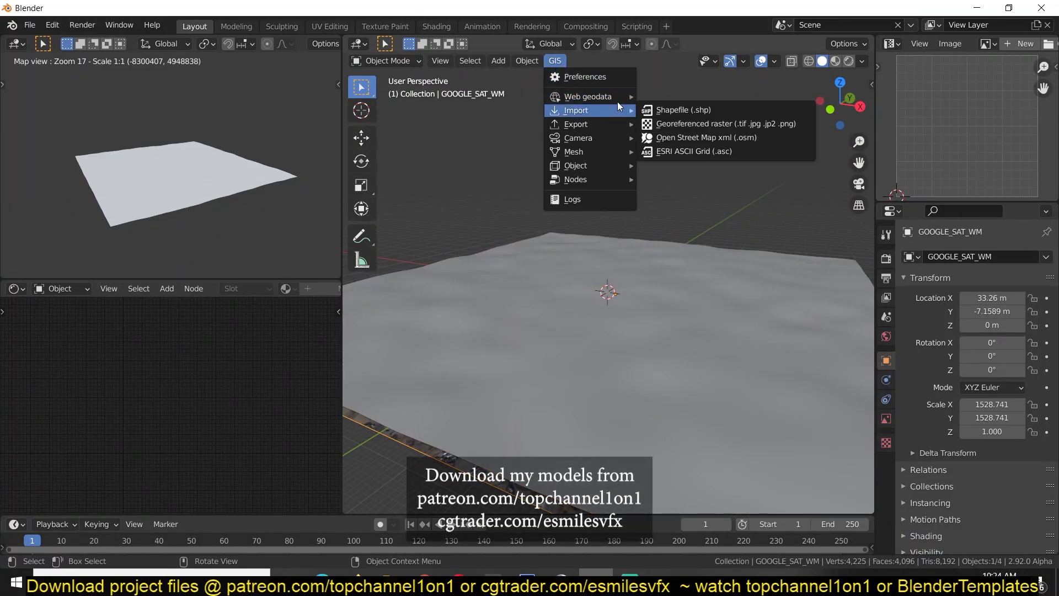
mouse_move(587, 96)
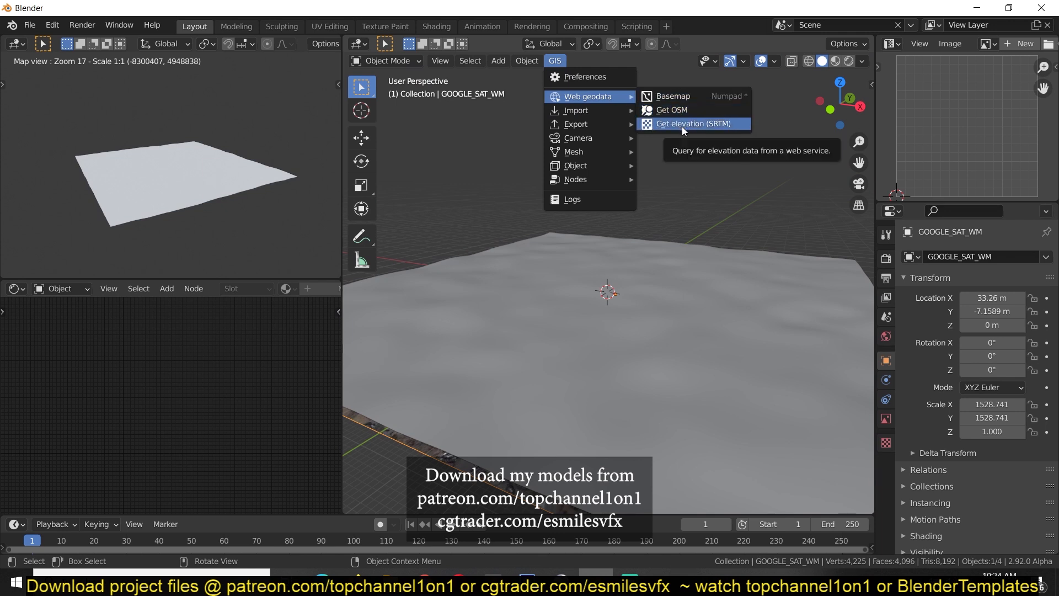
left_click(671, 110)
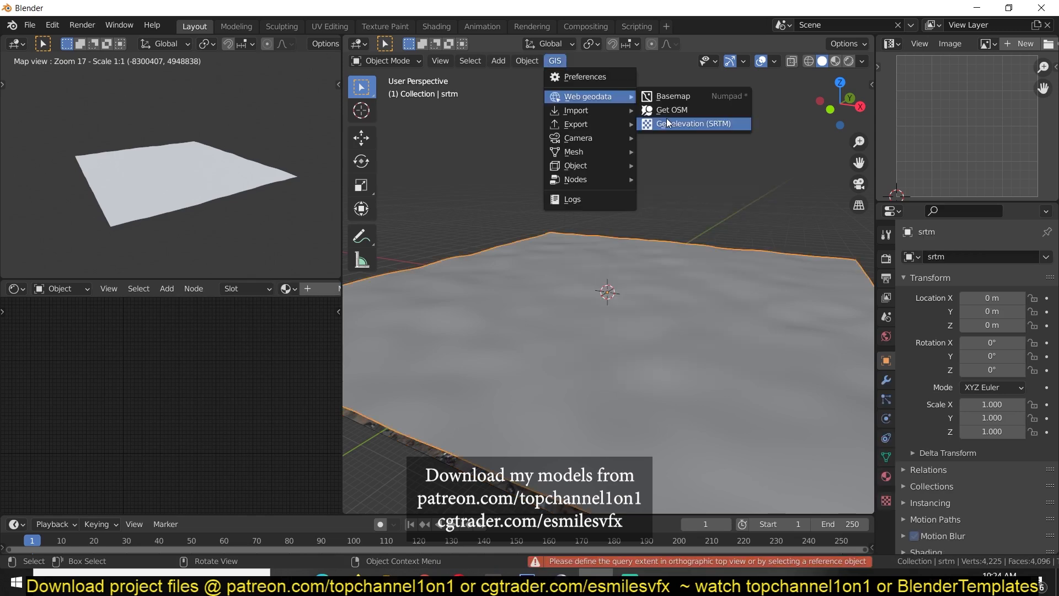
Import OpenStreetMap building footprints over the satellite map and pan to the houses
left_click(689, 124)
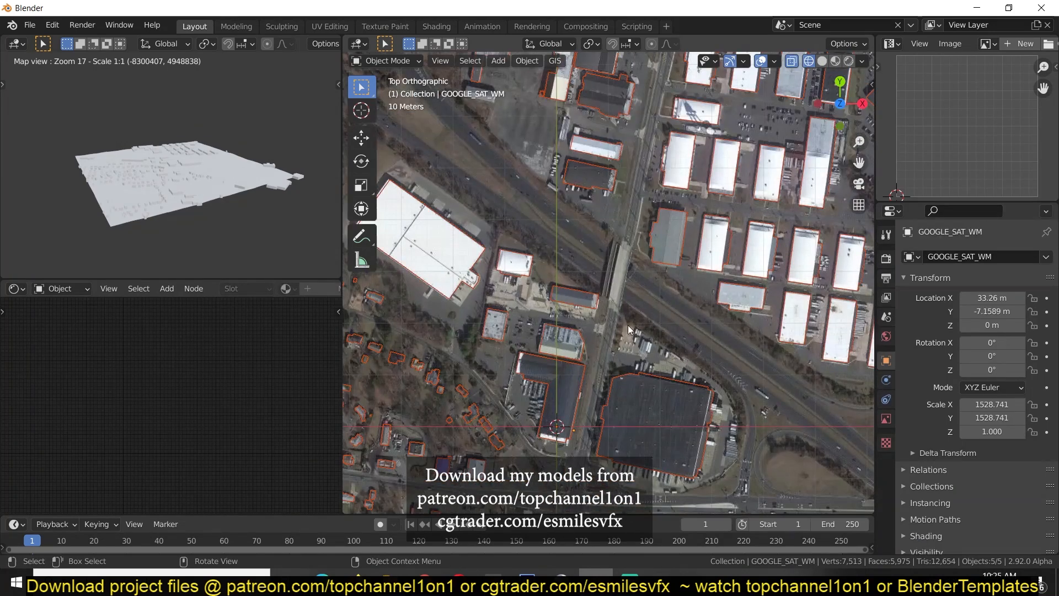
left_click_drag(628, 330, 572, 351)
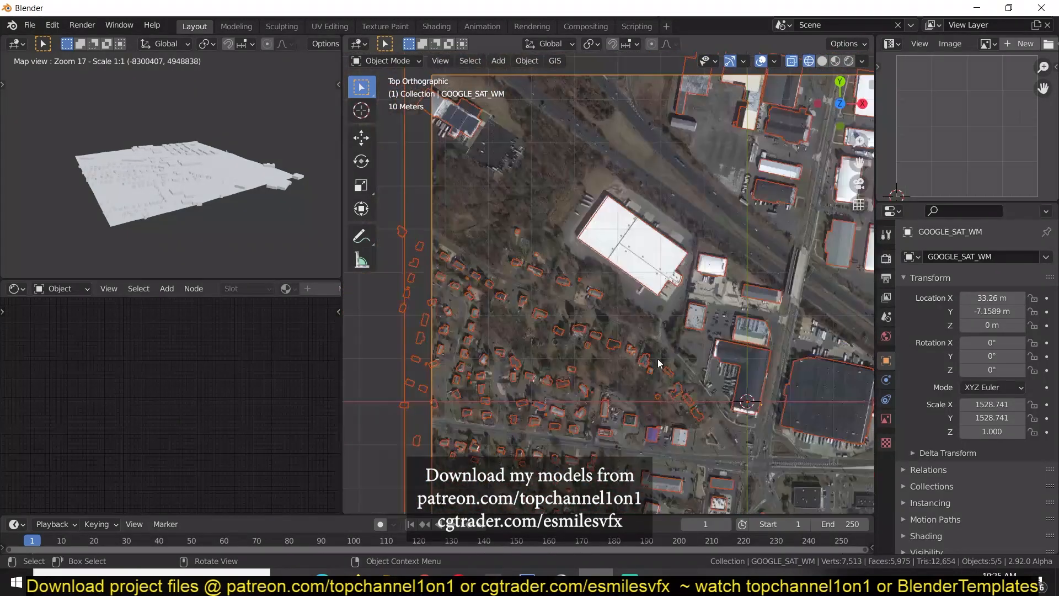
scroll("down", 3)
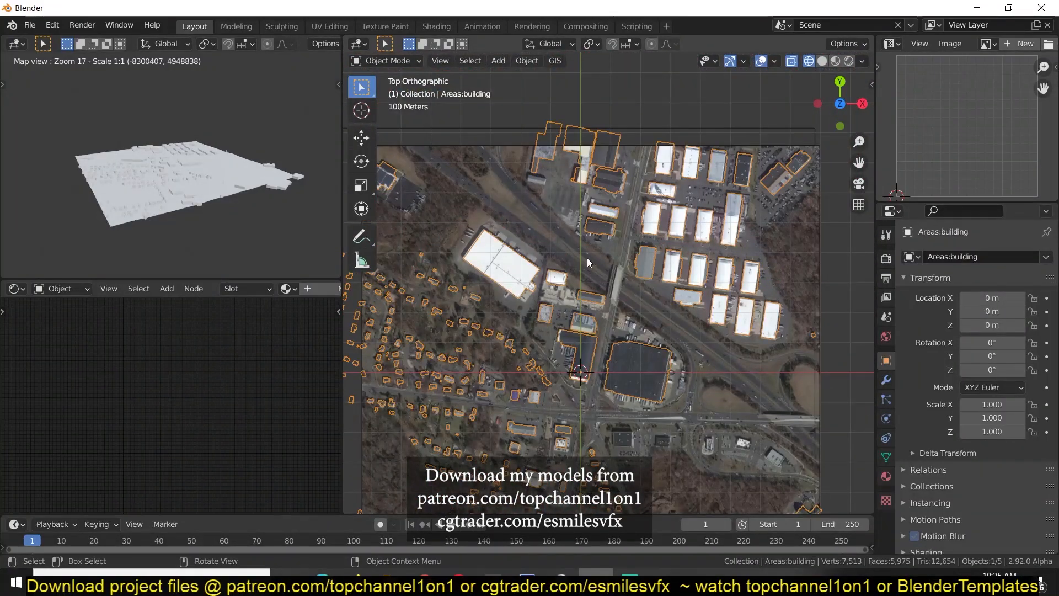
Import OSM highway ways with SRTM elevation as a separate road object
left_click(554, 60)
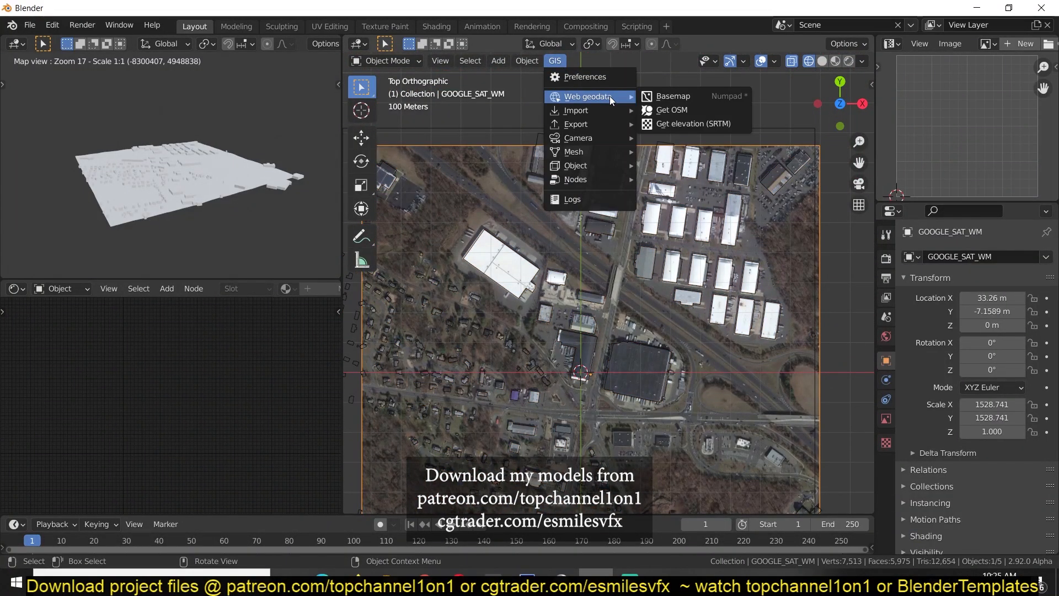
left_click(672, 110)
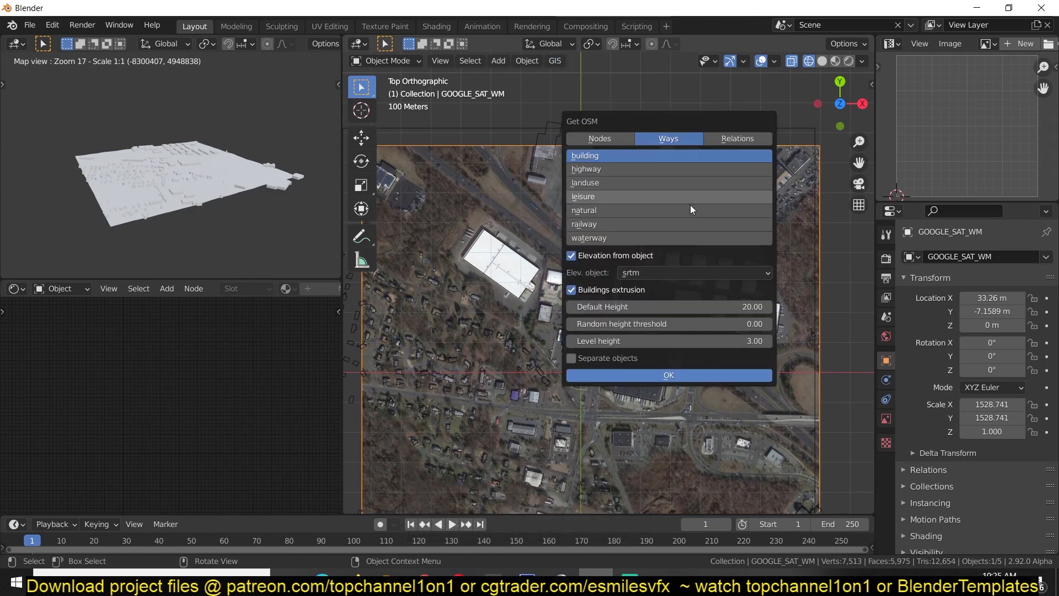
left_click(586, 169)
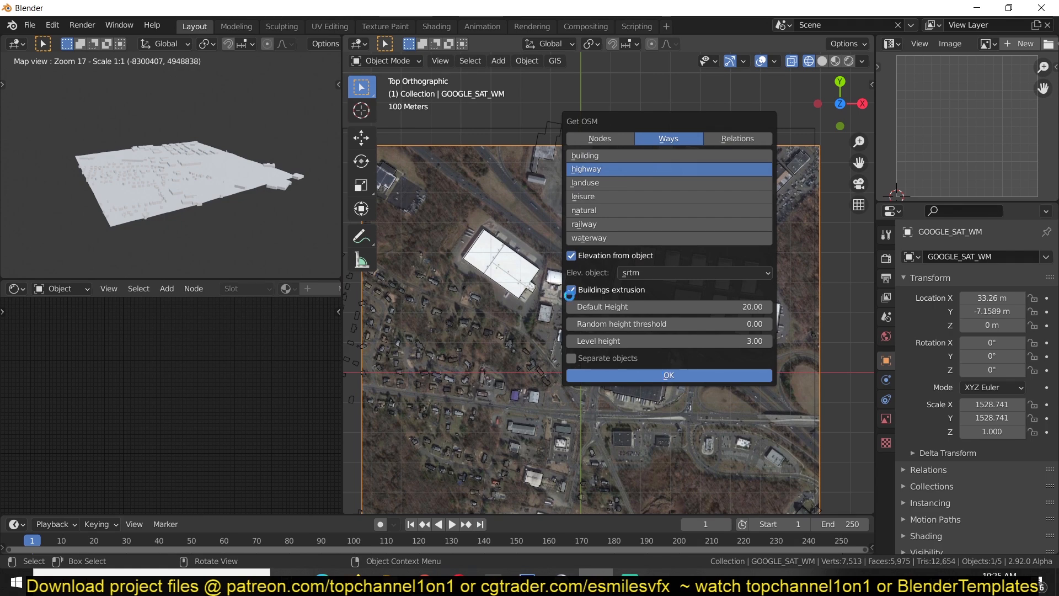
left_click(667, 375)
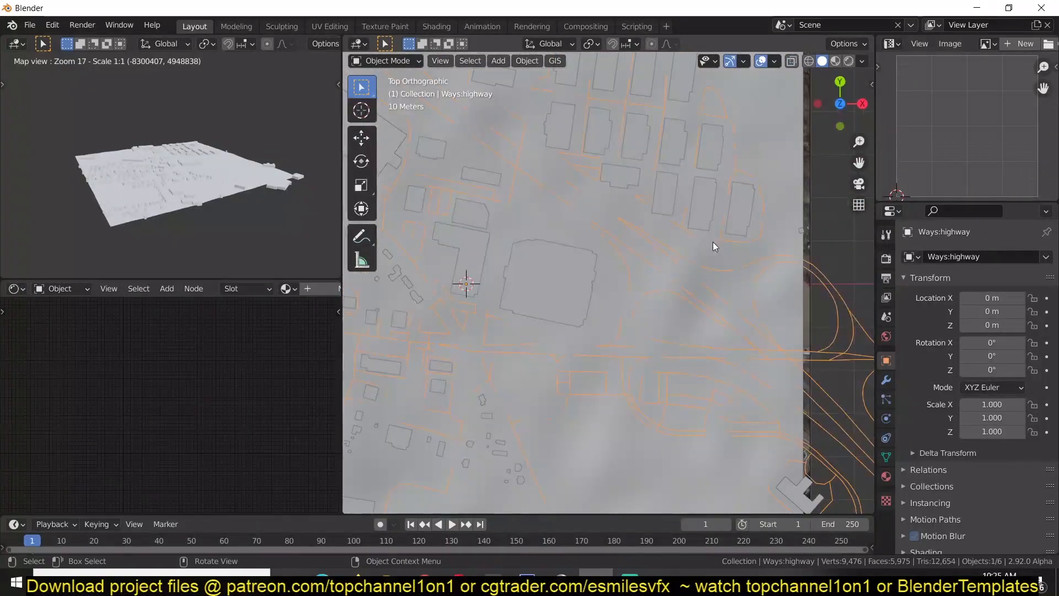
key("Tab")
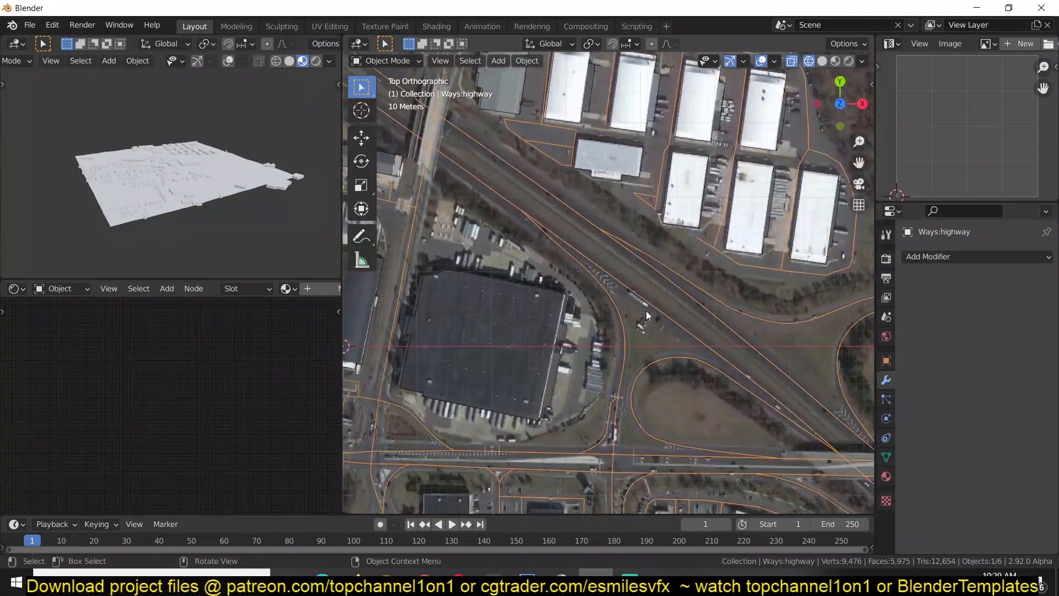
Convert the highway lines to a curve and add a Bezier circle curve
key("Tab")
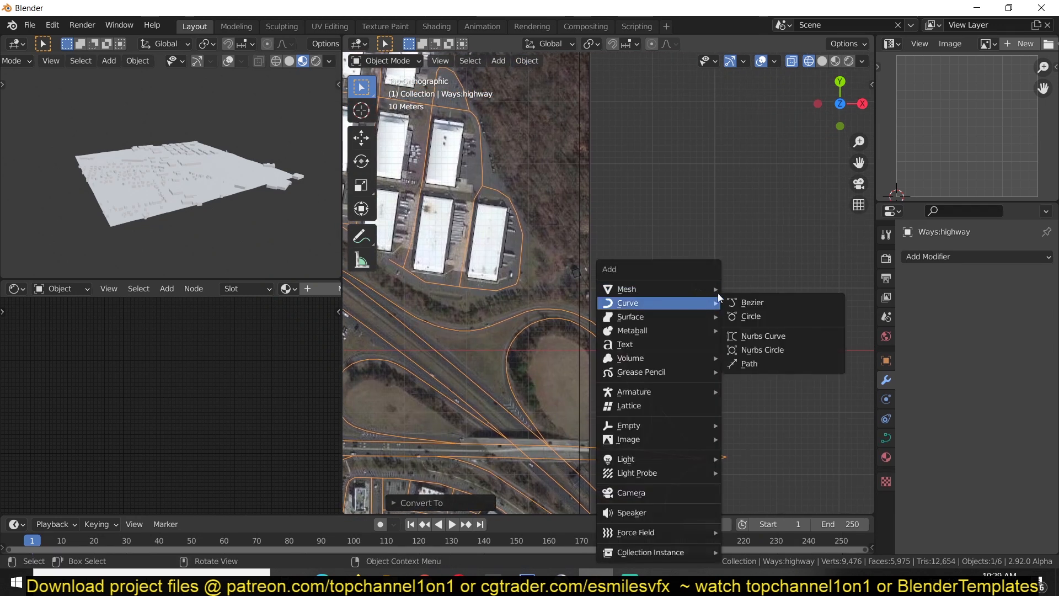
left_click(750, 316)
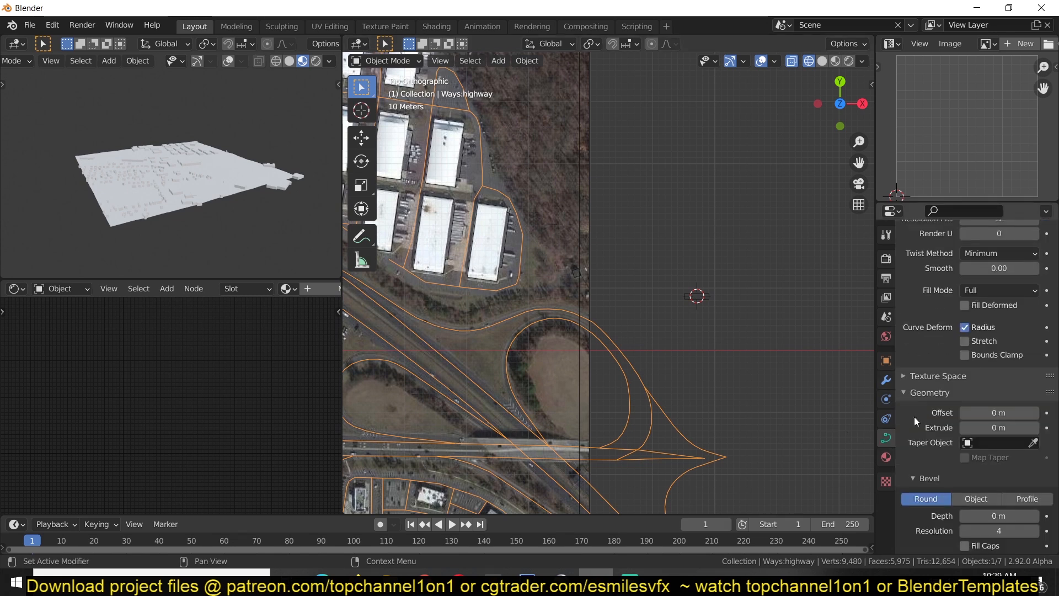
Set the highway curves' Bevel Object to the Bezier circle and enable Fill Deformed
left_click(975, 499)
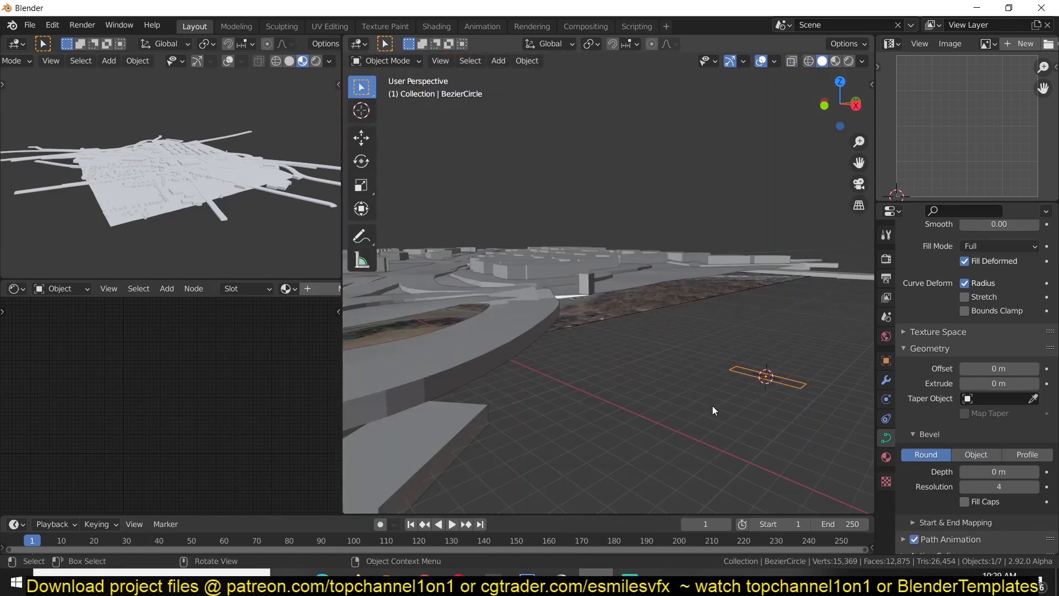
key("s")
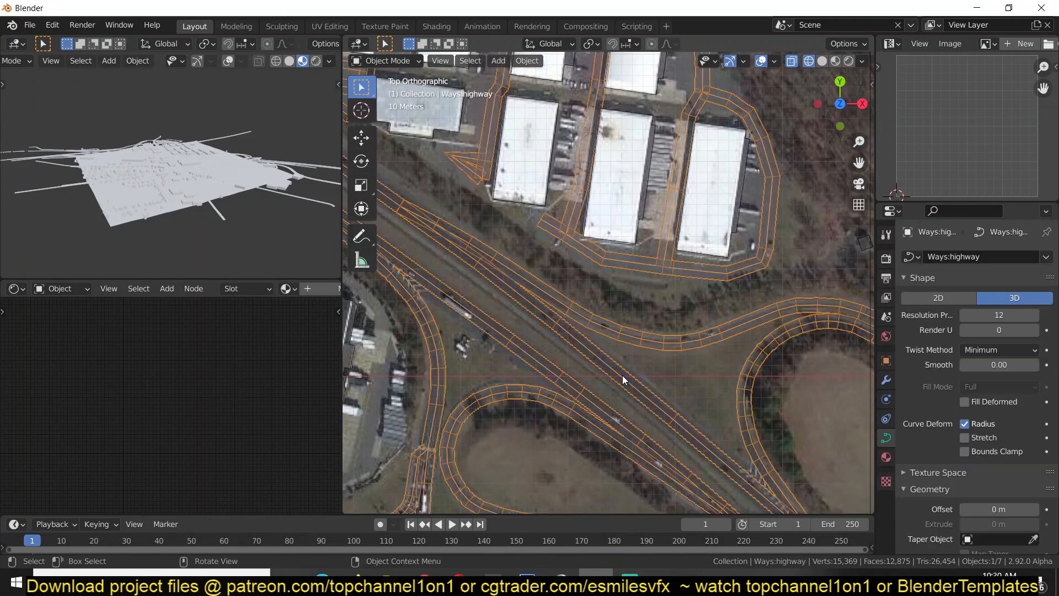
key("Tab")
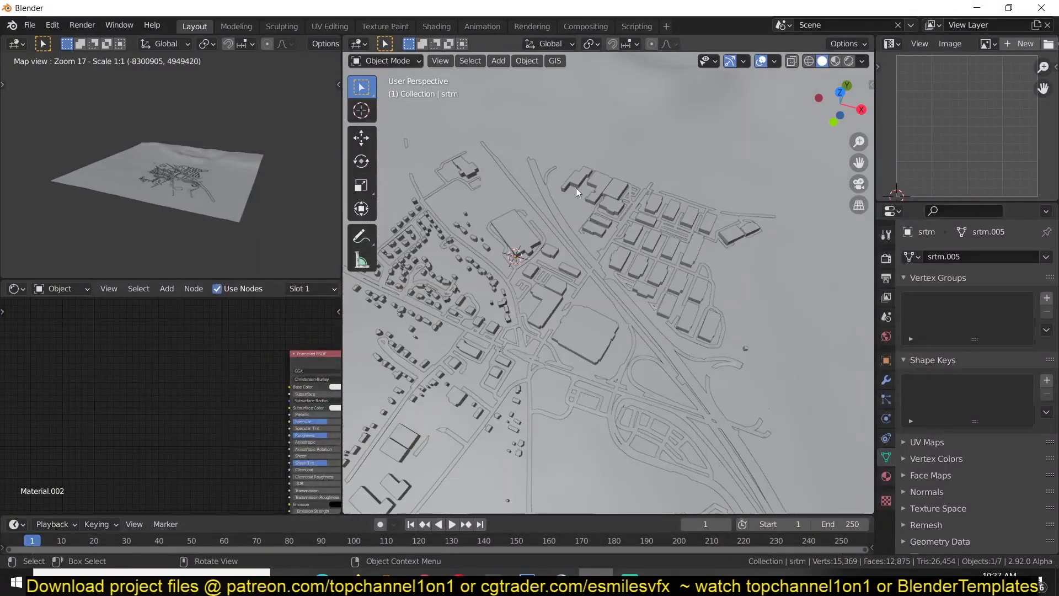
left_click(834, 60)
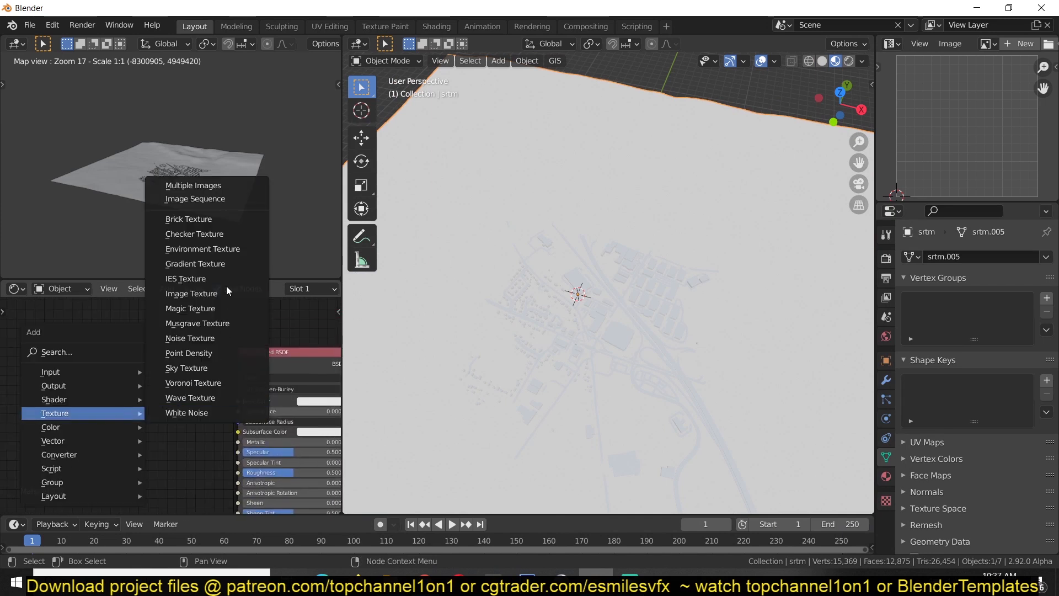
Add an Image Texture node loading GOOGLE_SAT_WM.tif into the terrain's Base Color
left_click(192, 292)
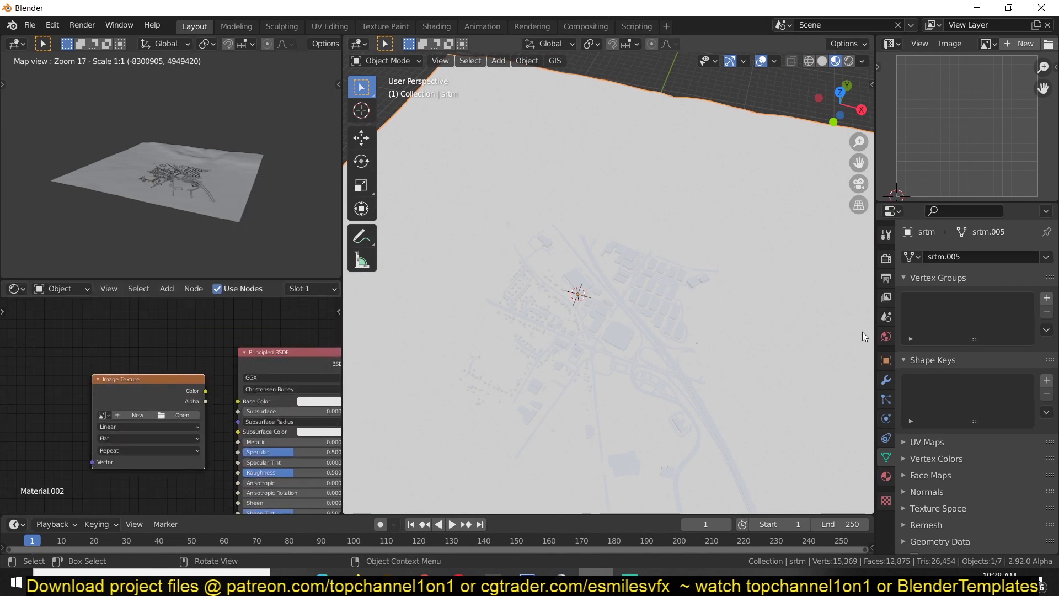
left_click(101, 415)
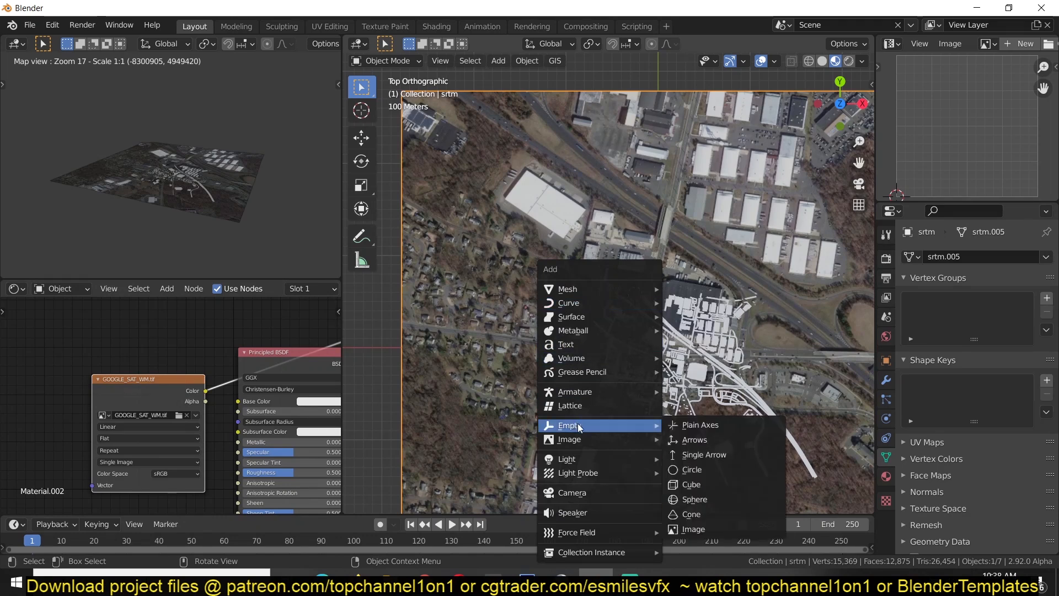
Add a Cube empty over the satellite-textured terrain
left_click(699, 424)
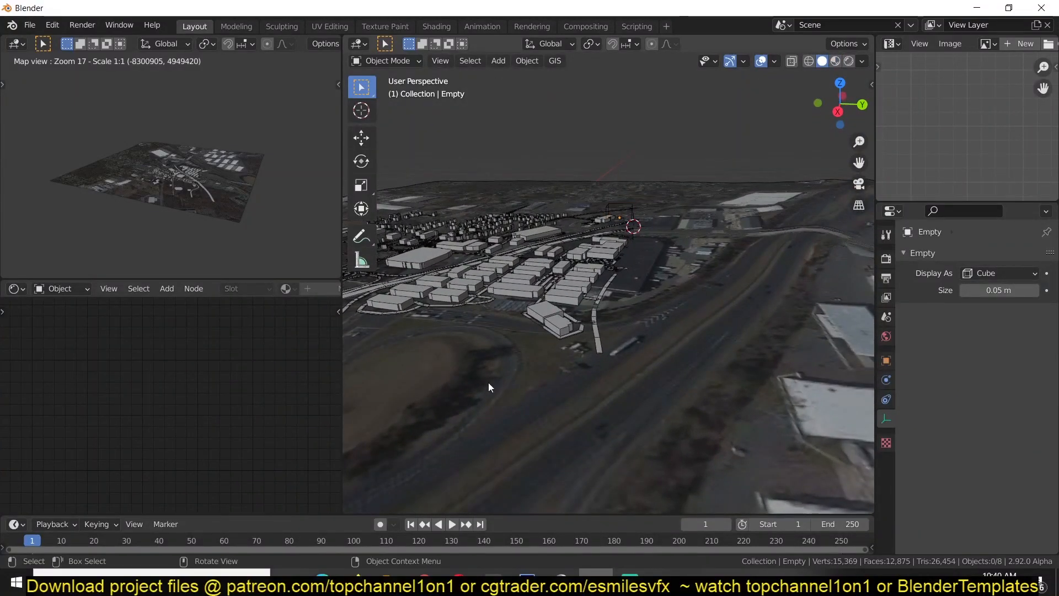
Review the BlenderGIS README's contour triangulation example, then return to the cleared Blender scene
key("7")
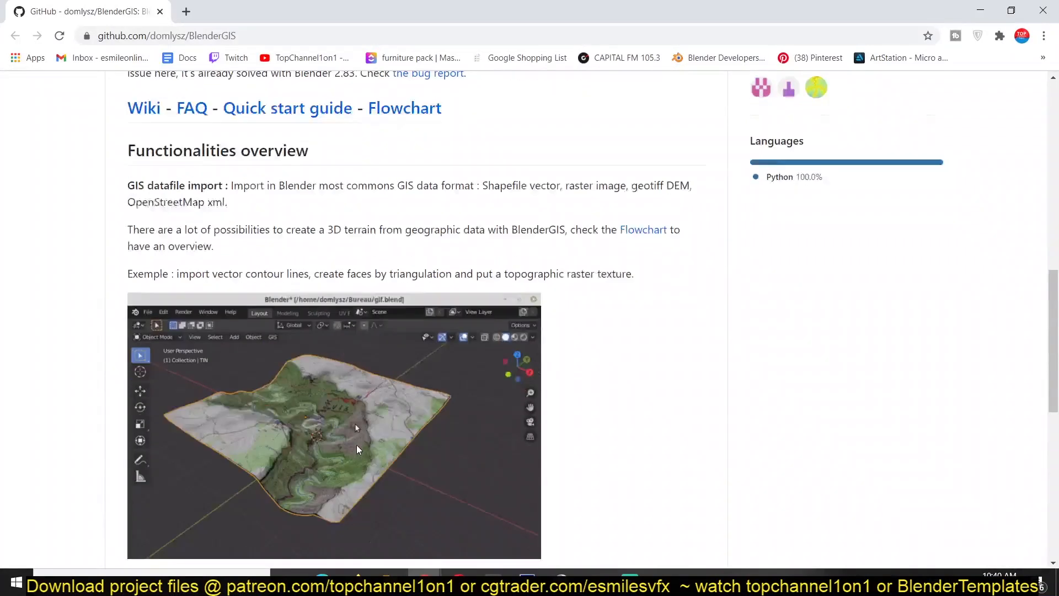
scroll("down", 3)
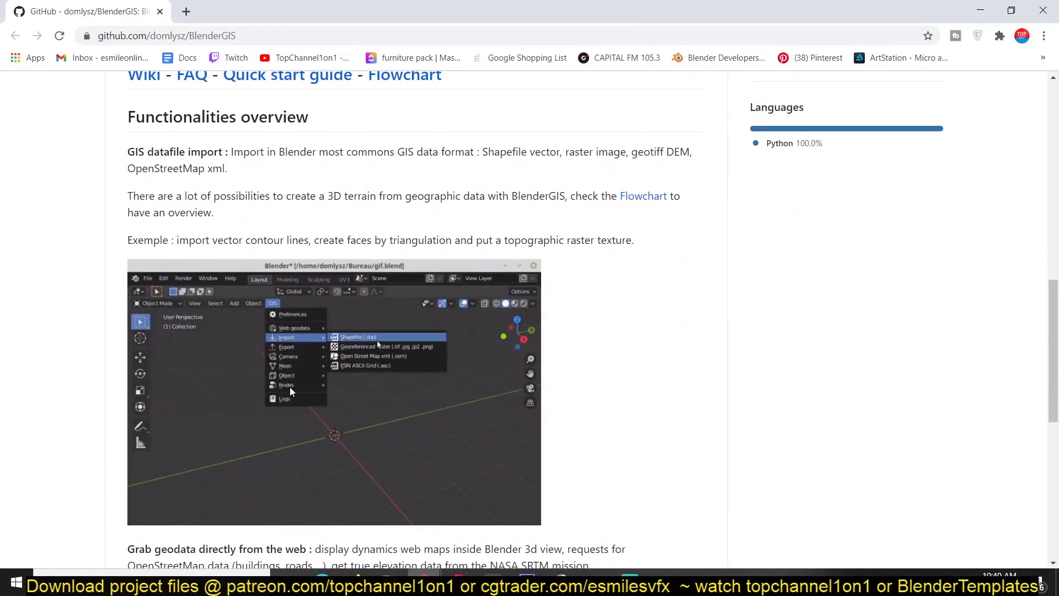
left_click(361, 337)
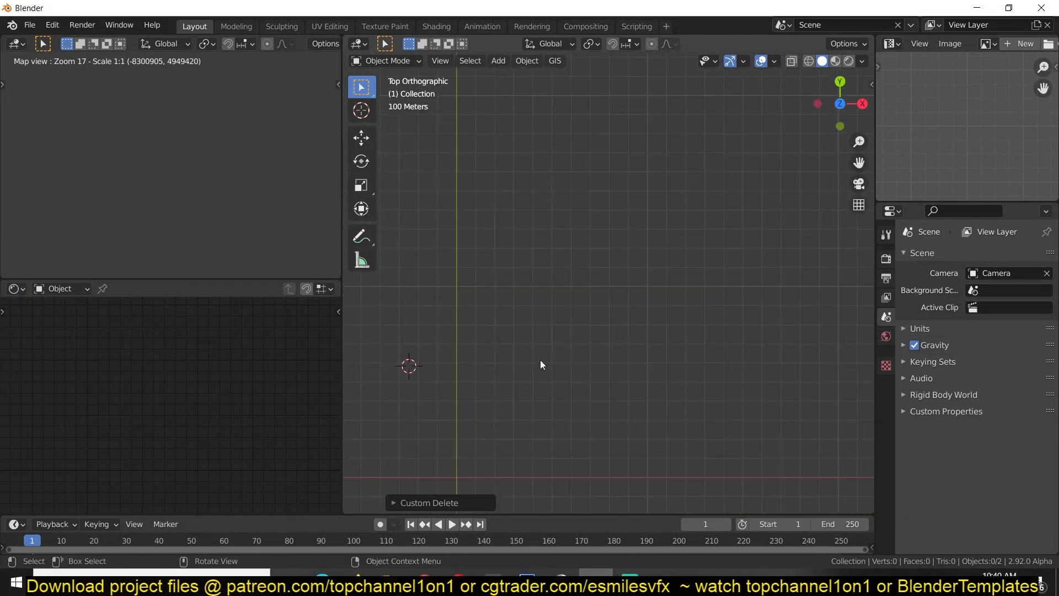
Add a blank Grease Pencil object and switch it to Draw mode
left_click(554, 60)
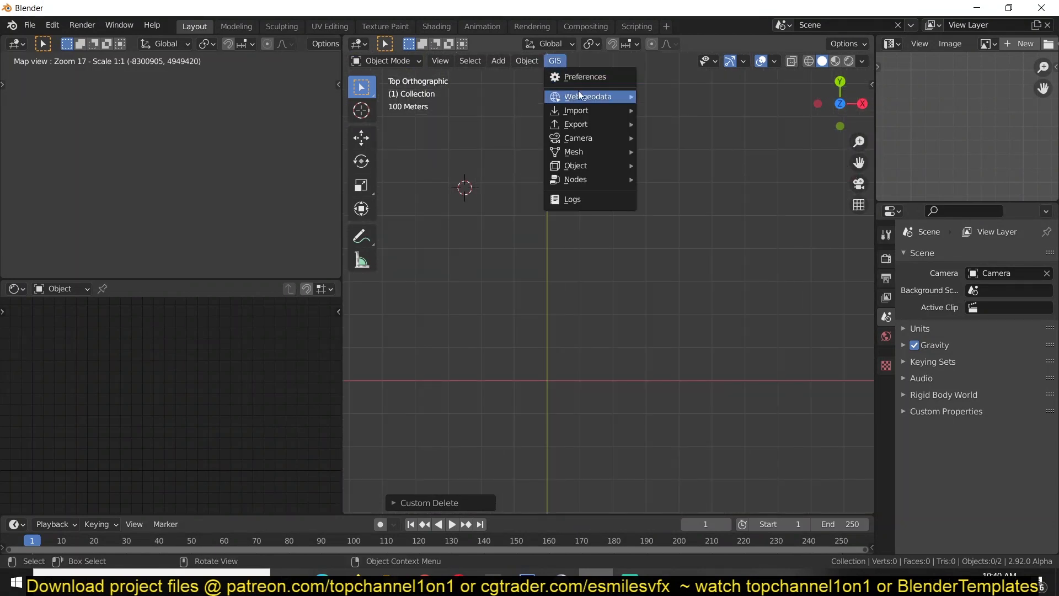
left_click(497, 60)
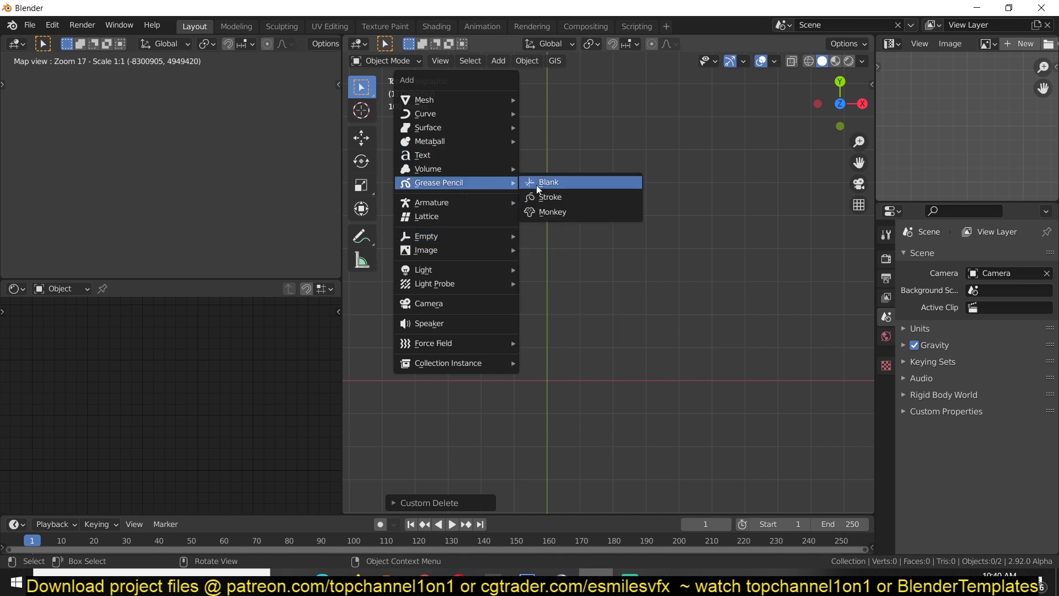
left_click(547, 182)
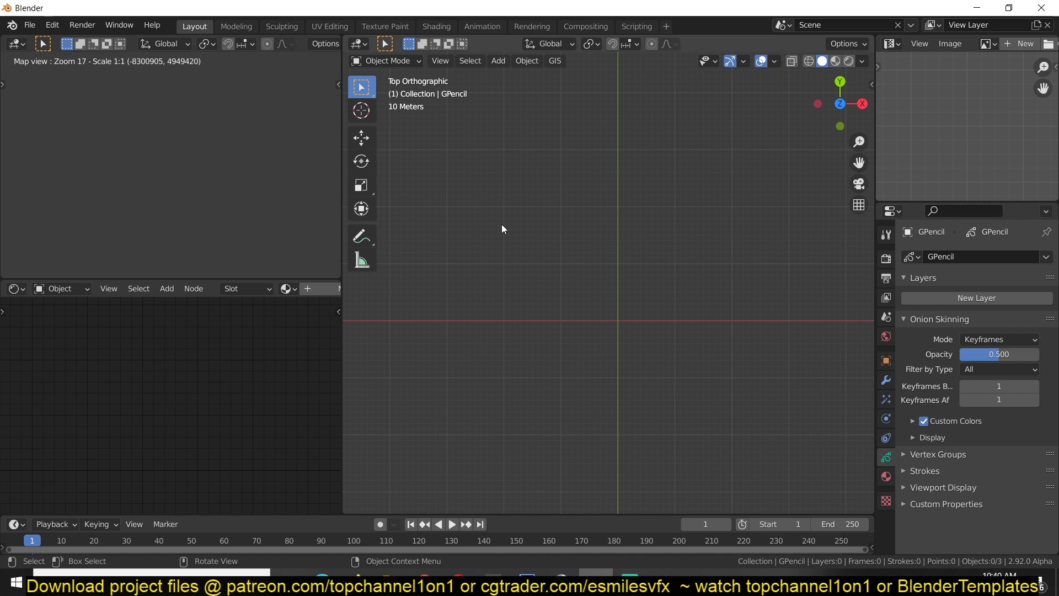
left_click(387, 60)
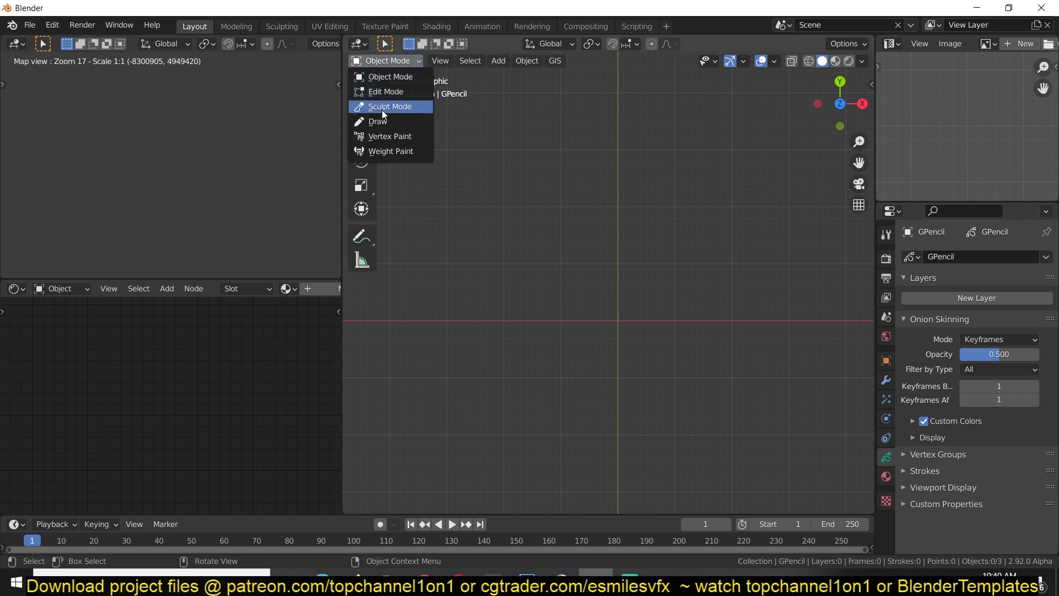
left_click(378, 123)
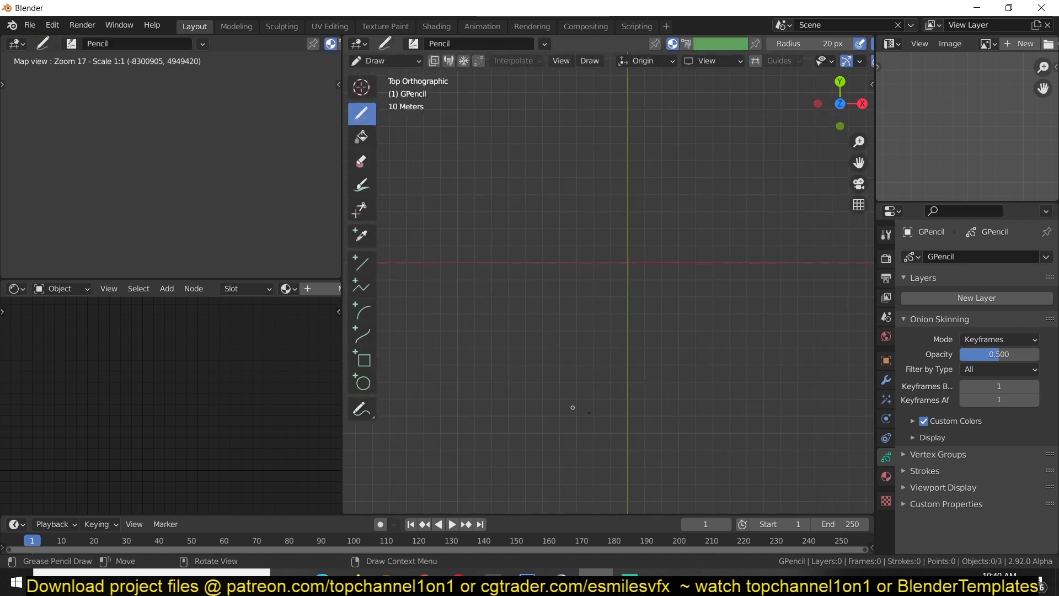
mouse_move(676, 97)
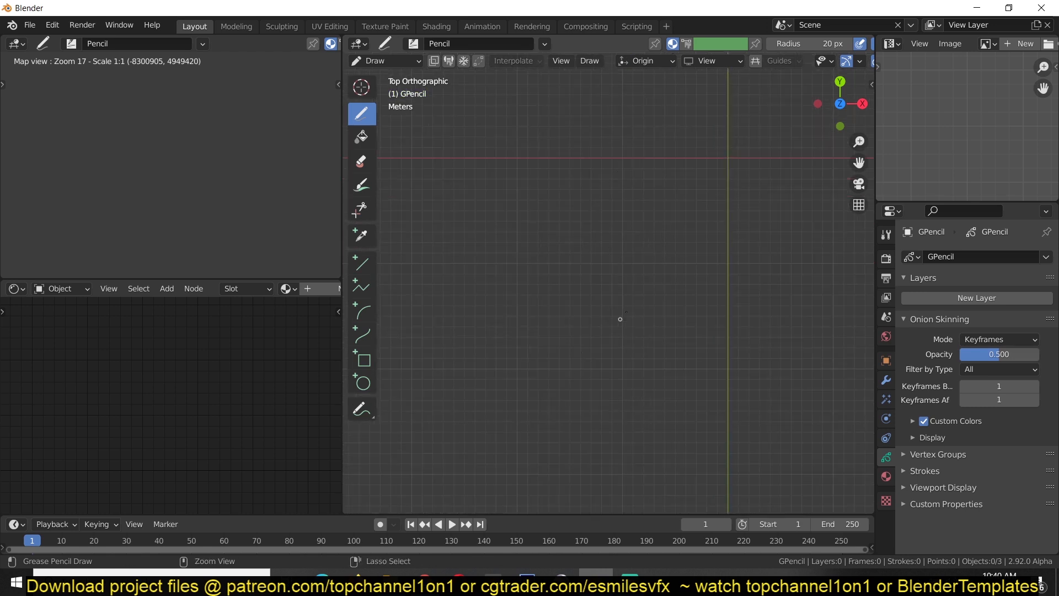
Sketch three wavy contour lines across the grid with the Pencil brush
left_click_drag(620, 318, 536, 263)
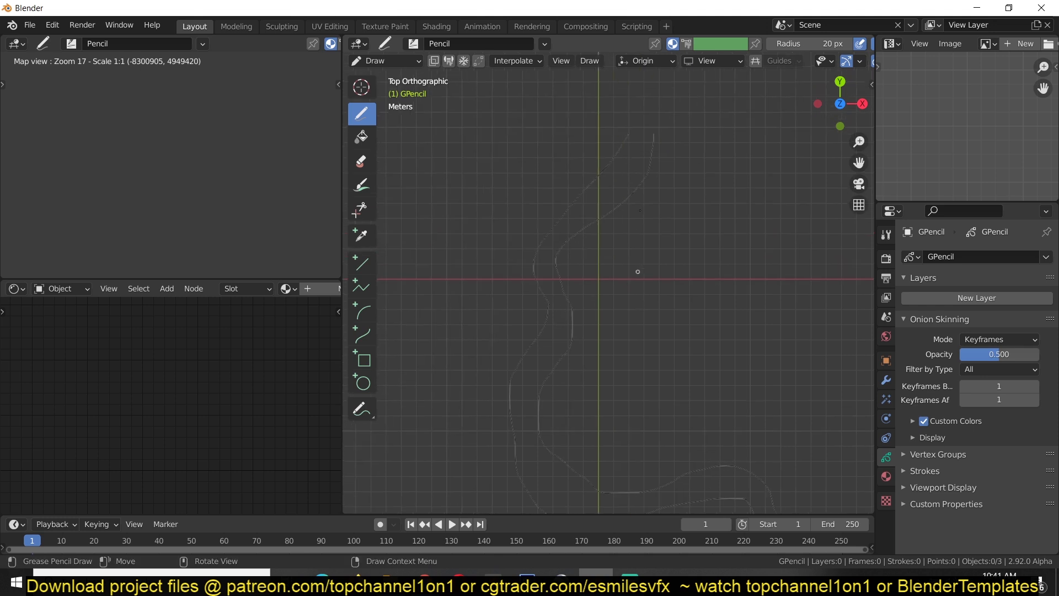
left_click_drag(591, 243, 675, 139)
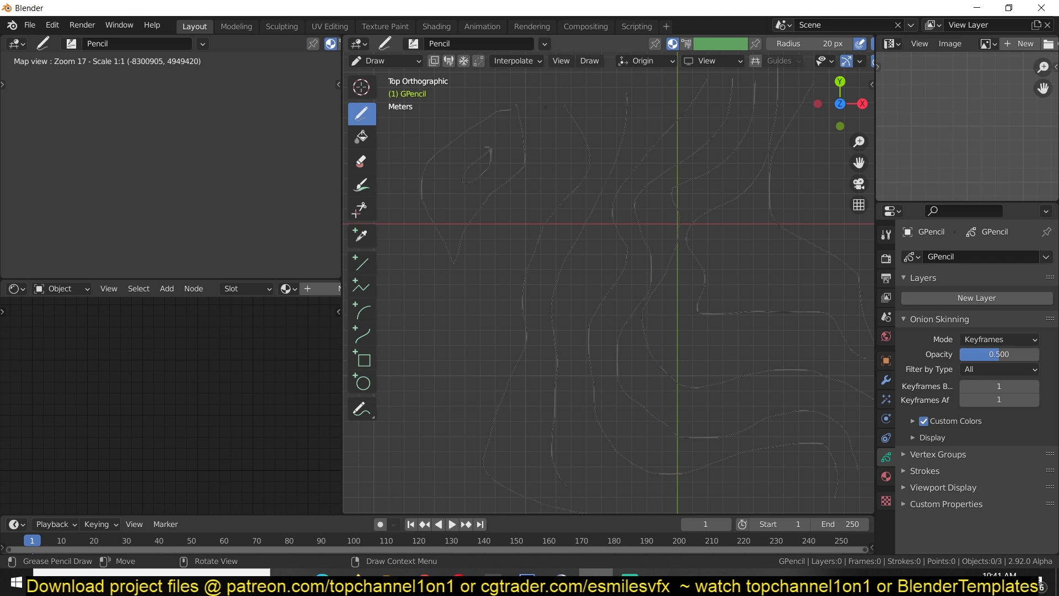
left_click_drag(544, 101, 465, 282)
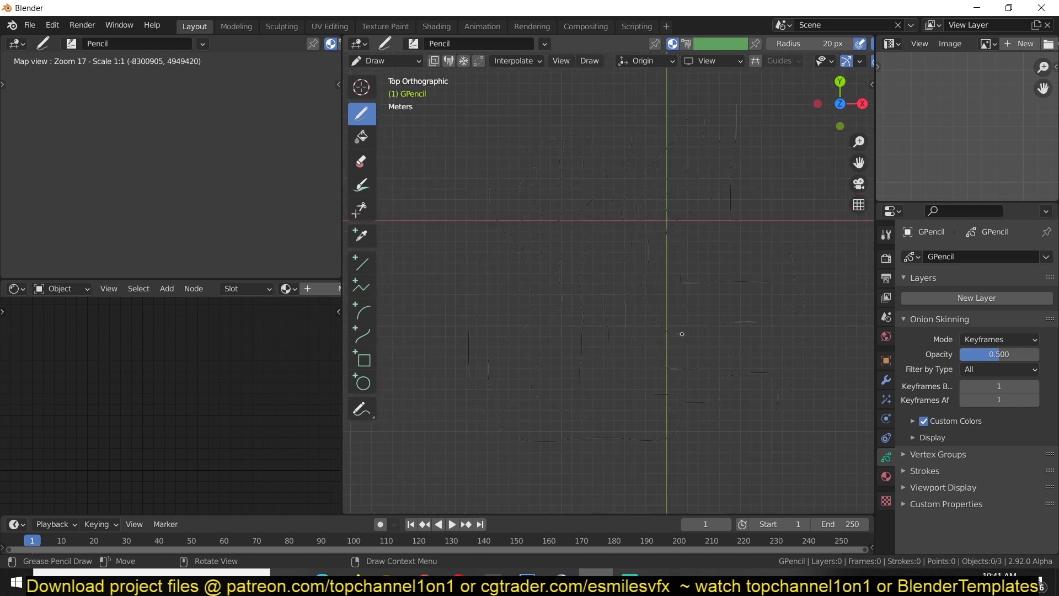
Convert the grease pencil strokes to the curve GP_Layer, then select and frame it in top view
left_click(385, 61)
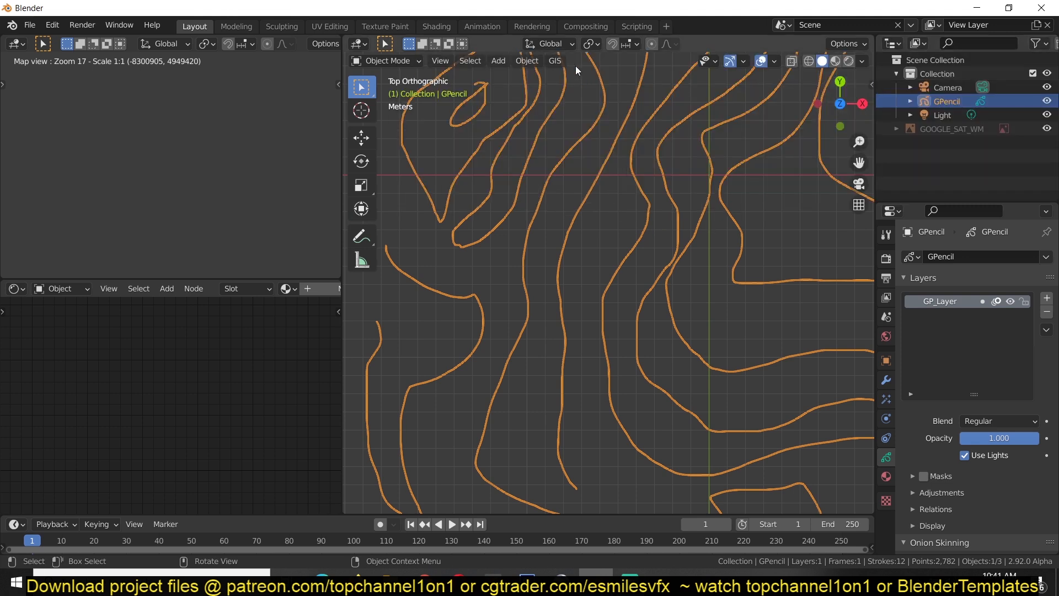
mouse_move(701, 141)
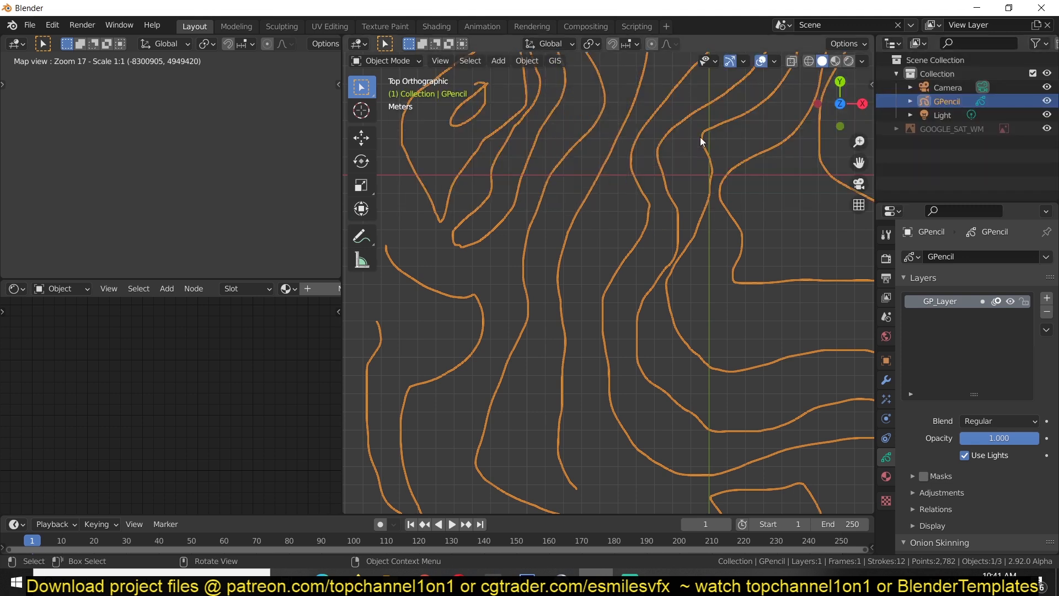
left_click(526, 61)
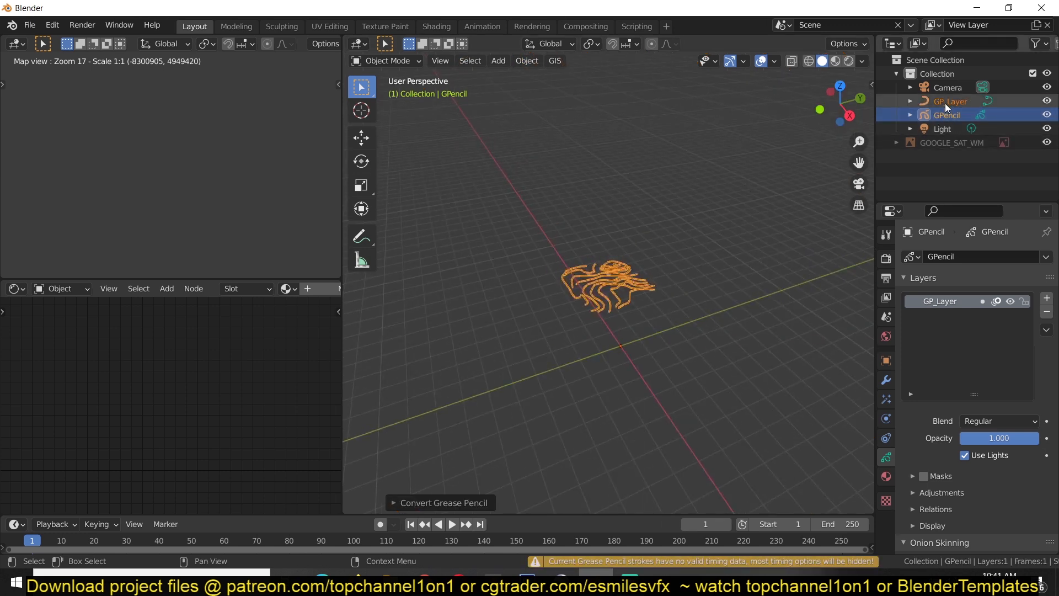
left_click(950, 101)
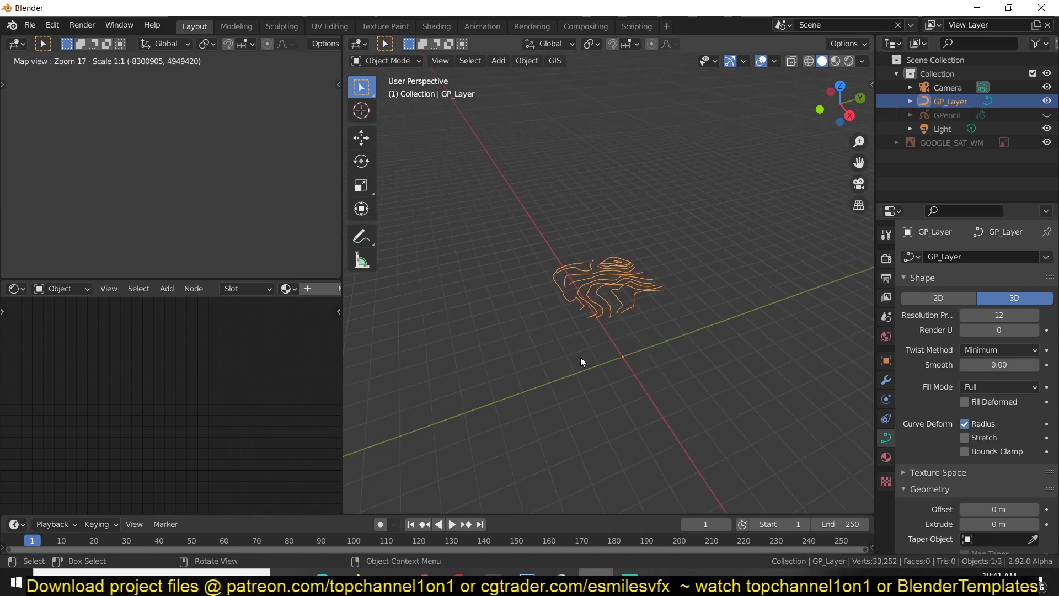
key("n")
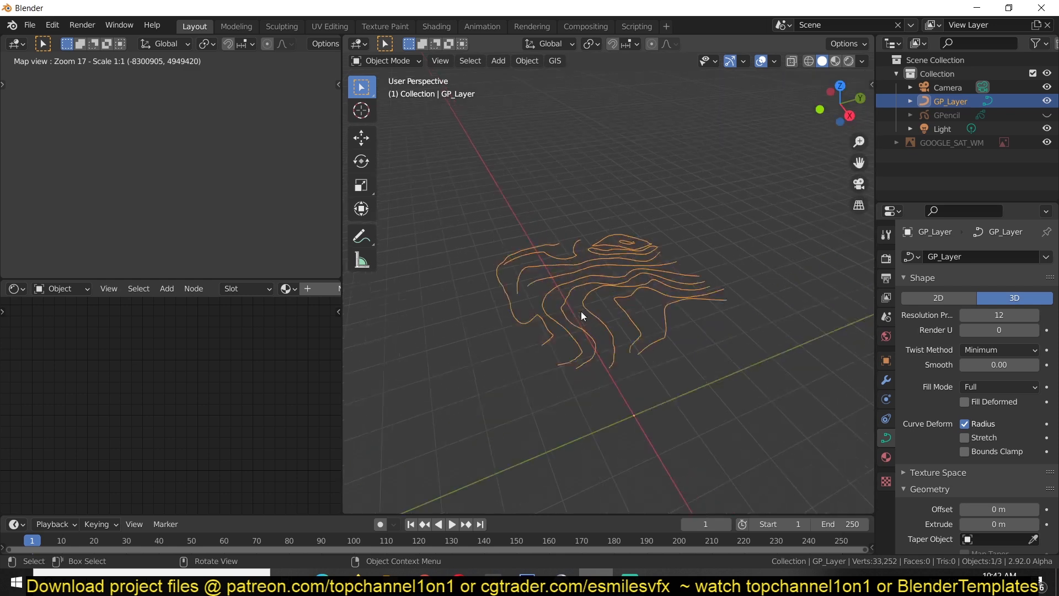
key("7")
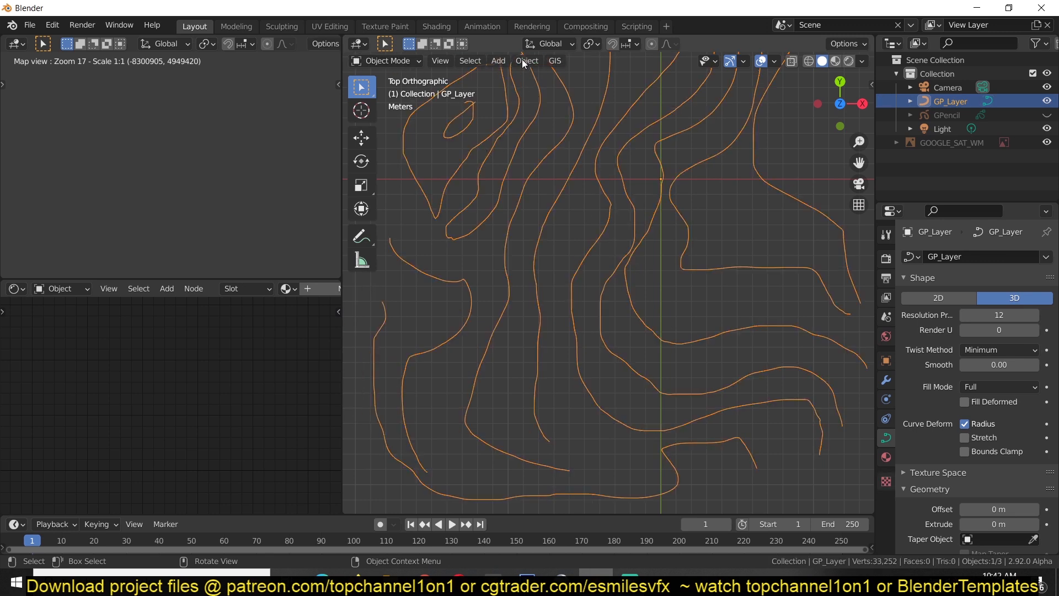
mouse_move(536, 71)
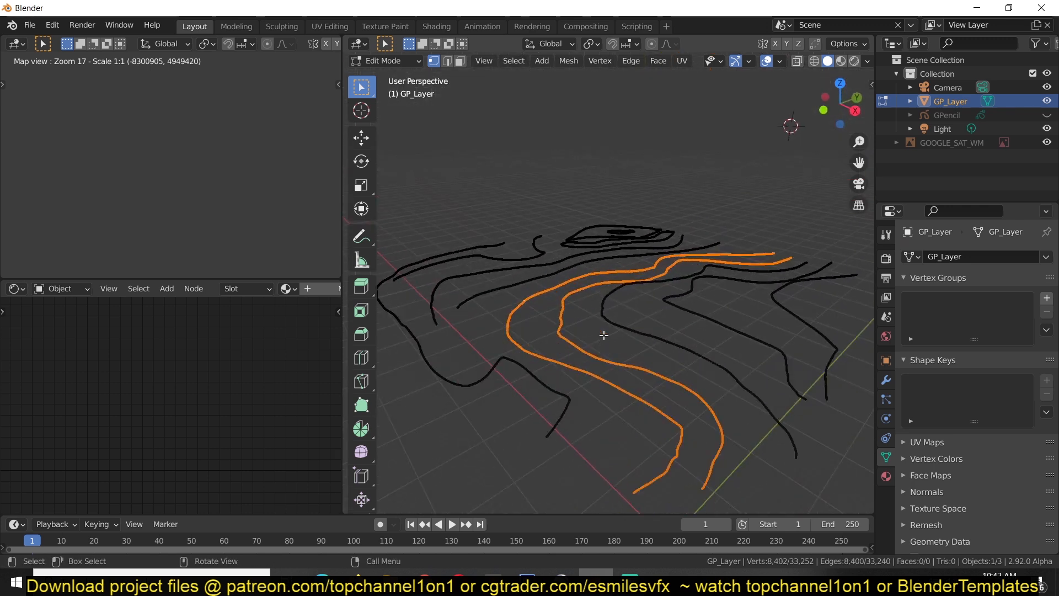
Convert GP_Layer to a mesh and raise selected contour loops to different heights
key("g")
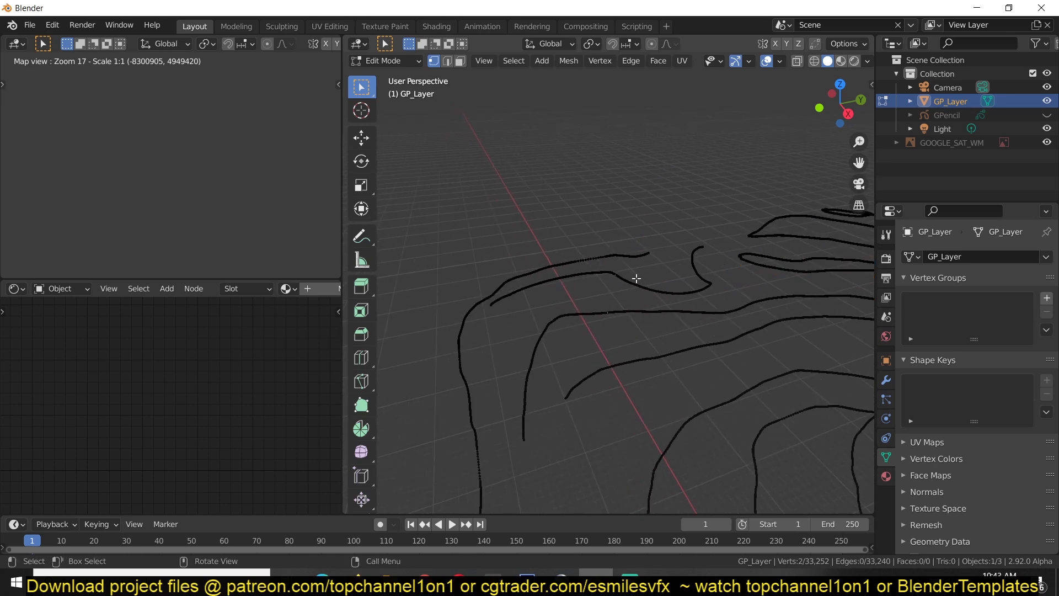
key("g")
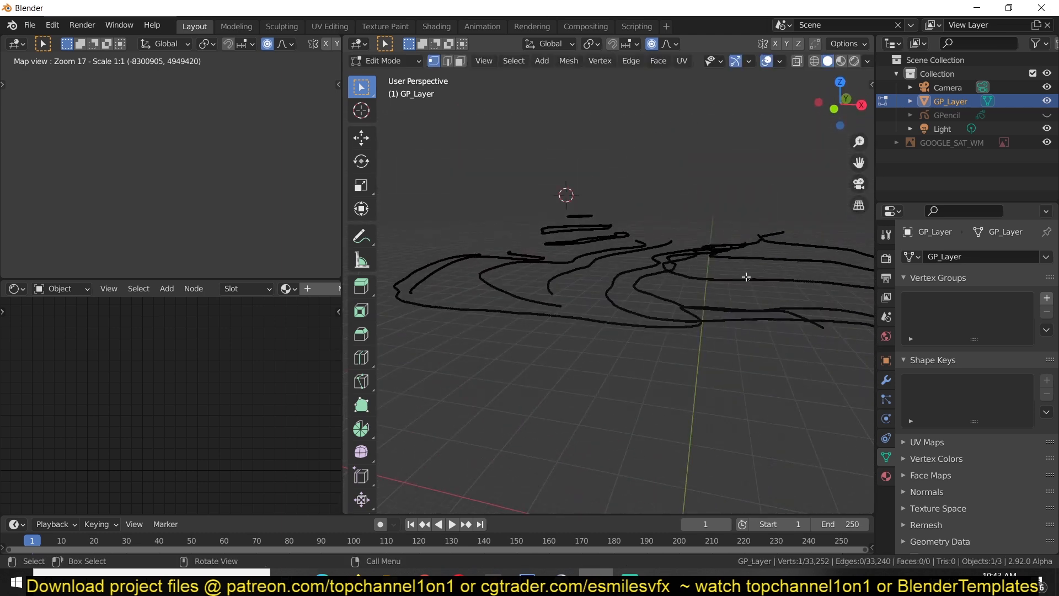
left_click_drag(745, 277, 751, 284)
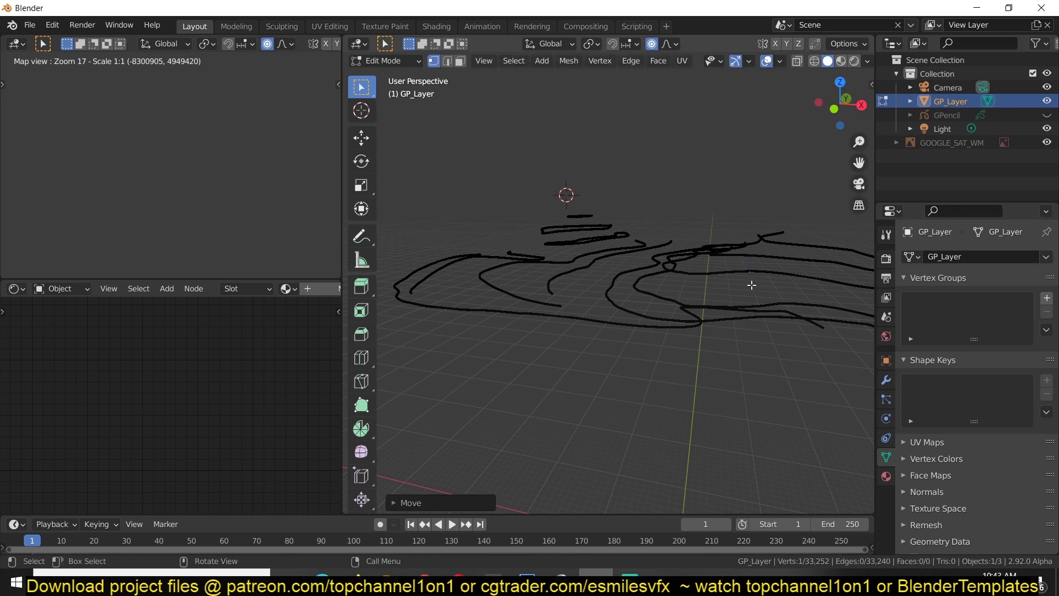
key("Tab")
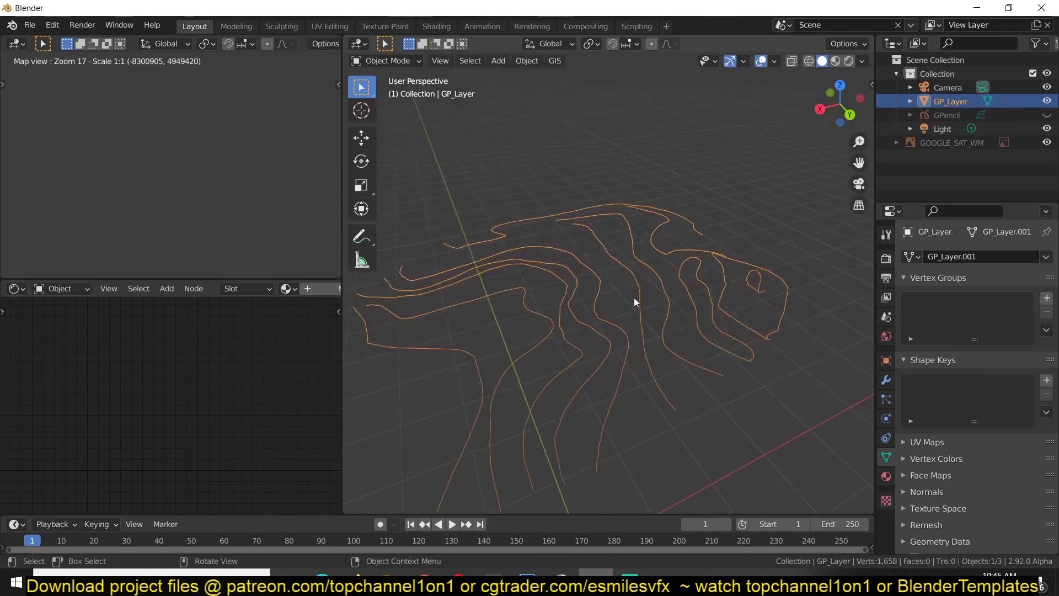
Raise the remaining contour loops to their own stepped heights in Edit Mode
key("Tab")
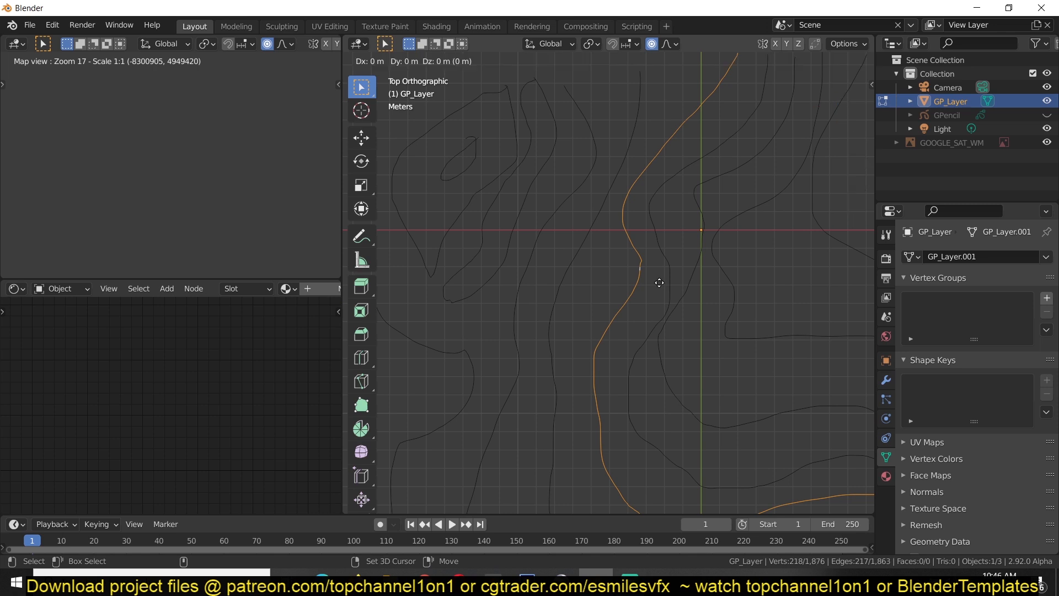
key("Tab")
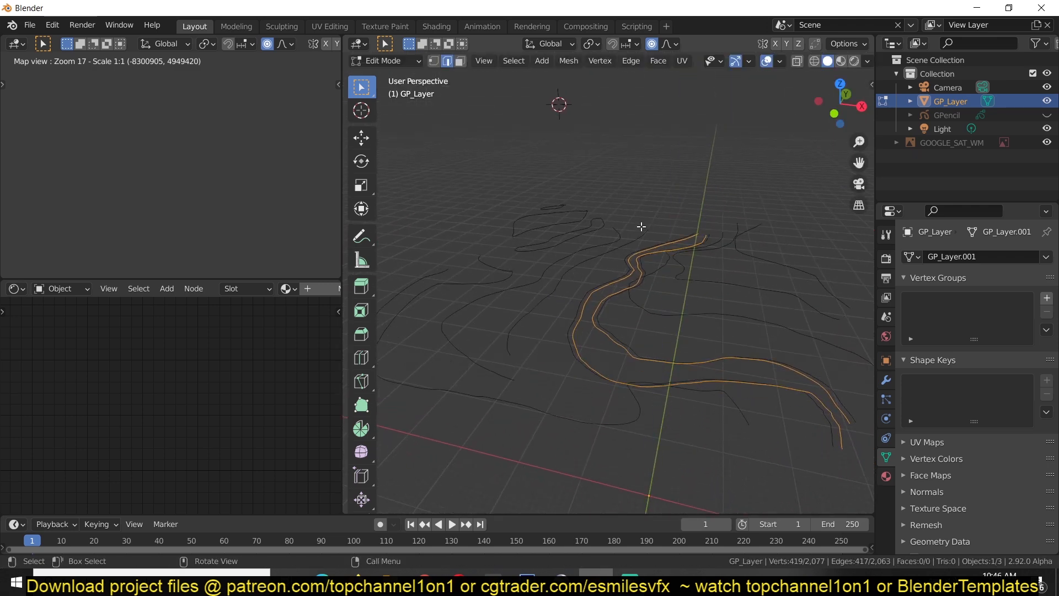
key("g")
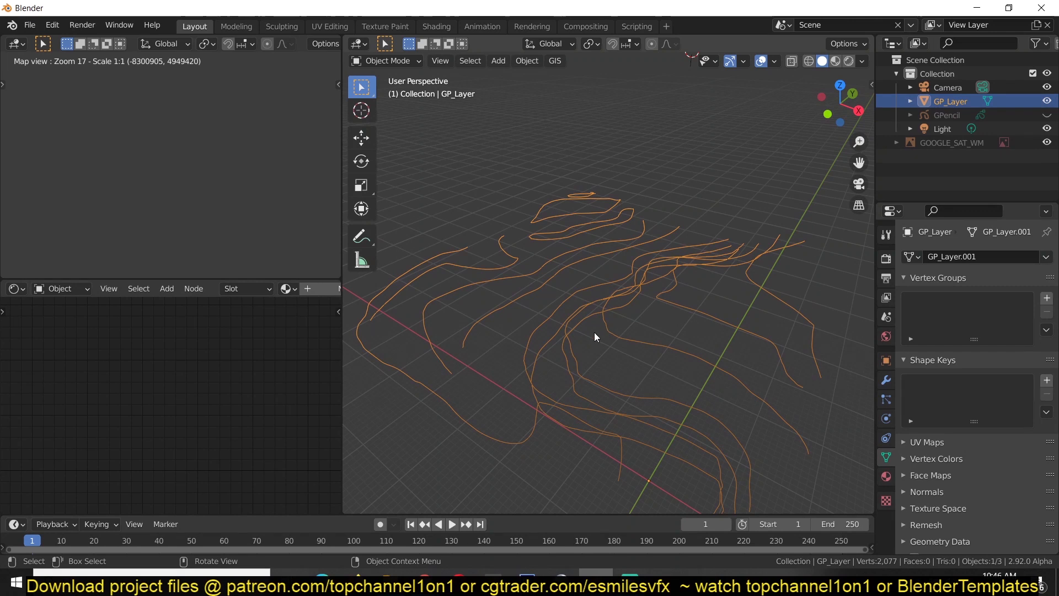
Run GIS Delaunay triangulation on GP_Layer to build the TIN mesh, then deselect
left_click(554, 61)
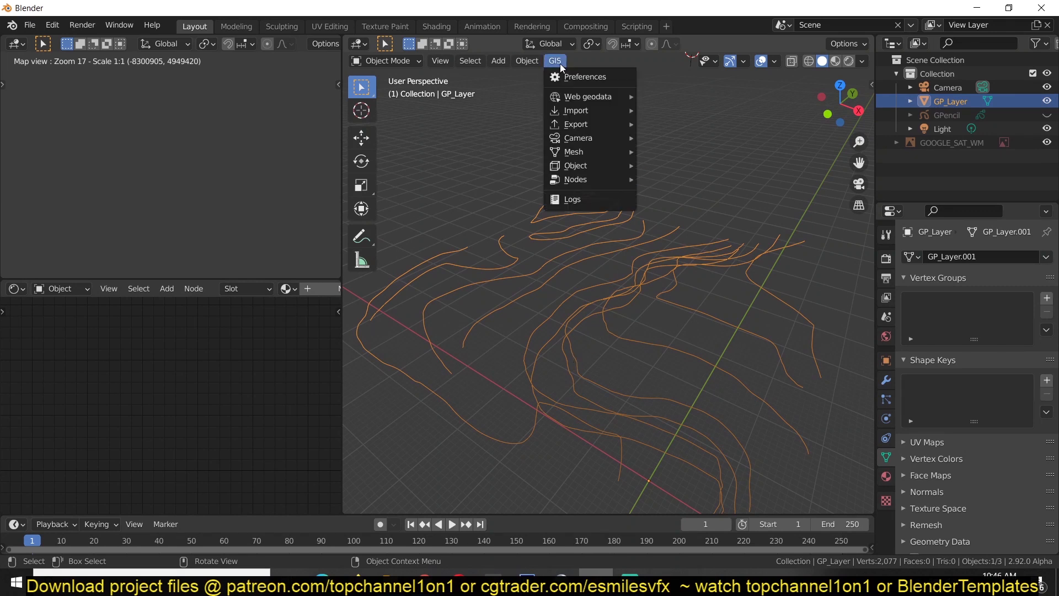
mouse_move(572, 151)
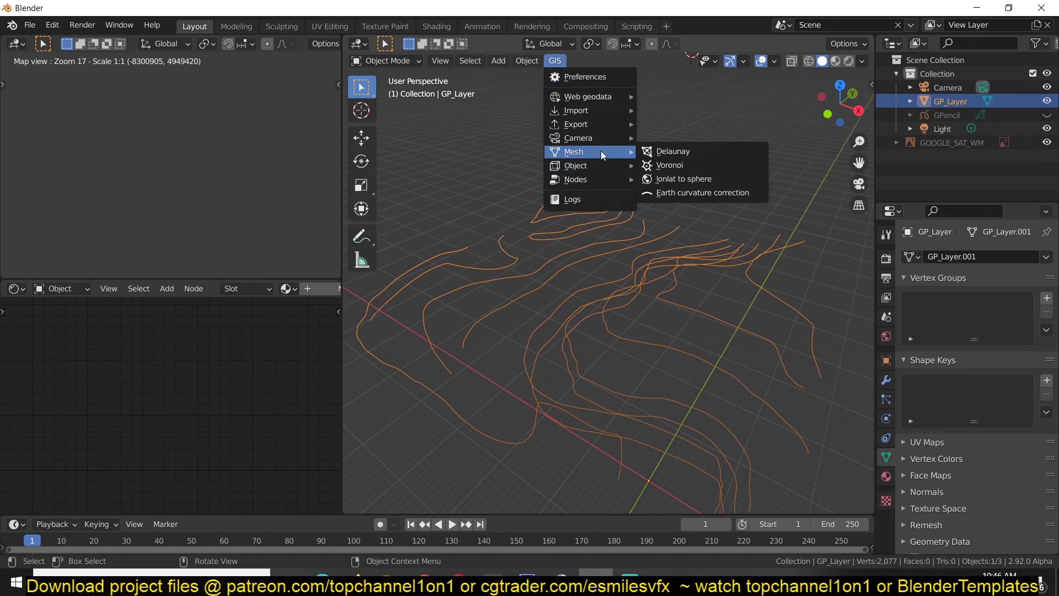
mouse_move(672, 151)
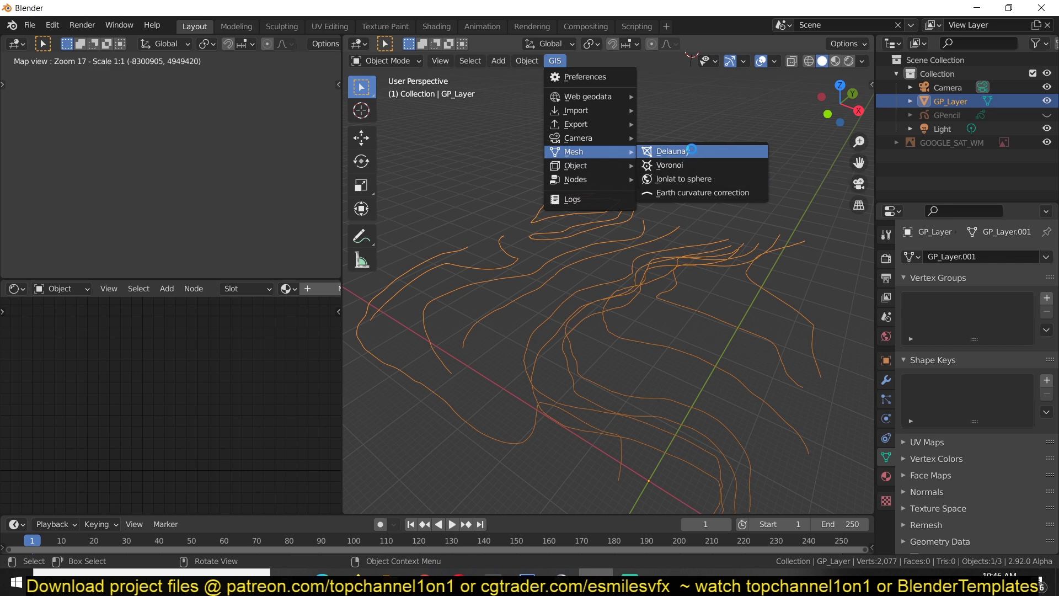
left_click(671, 150)
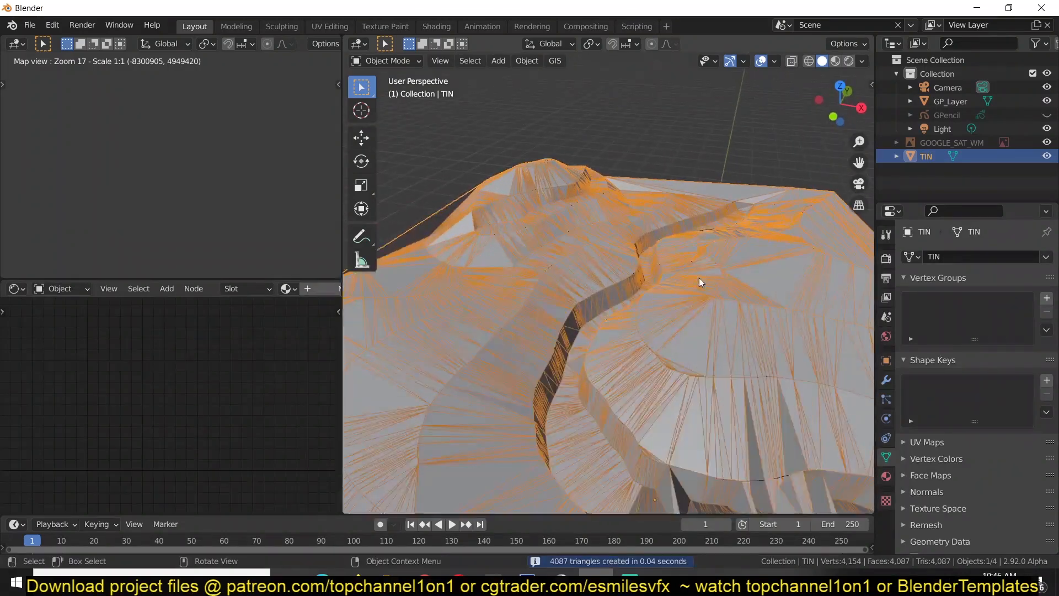
left_click(773, 60)
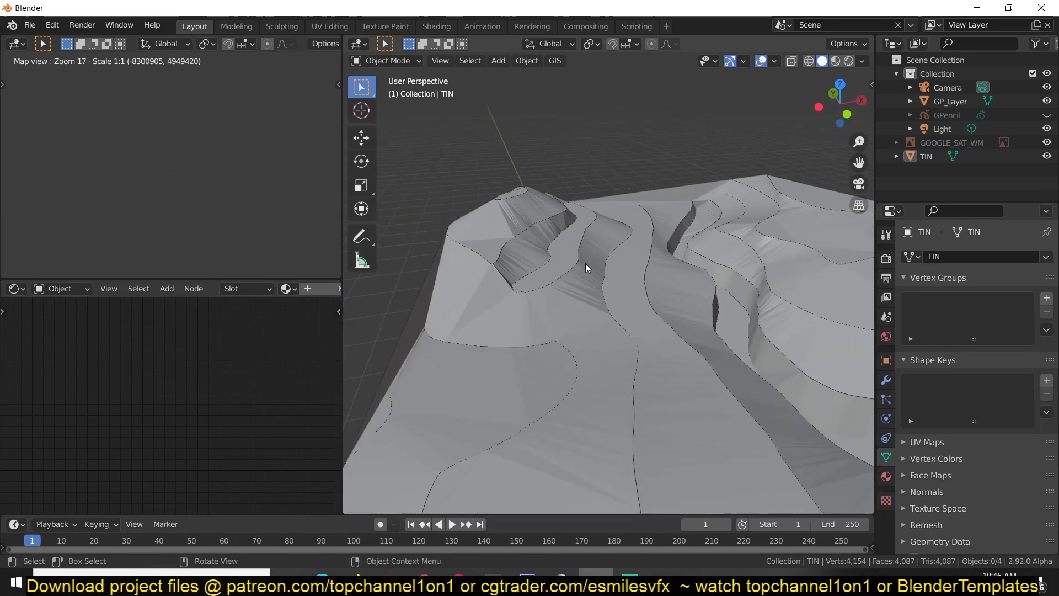
Add a Decimate modifier to the TIN terrain and lower its ratio to 1,518 faces
left_click_drag(585, 268, 599, 337)
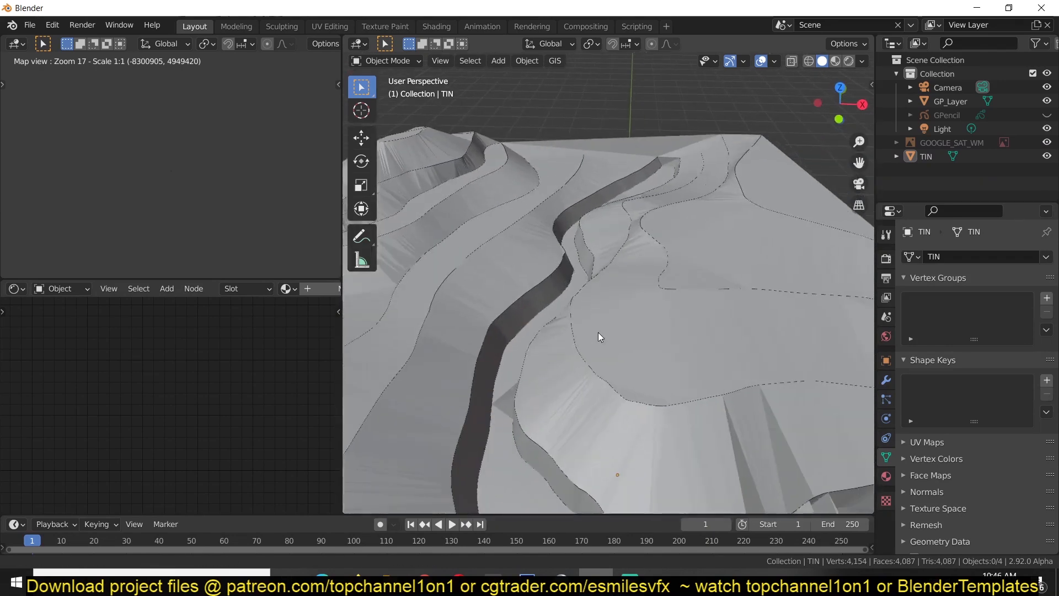
right_click(597, 337)
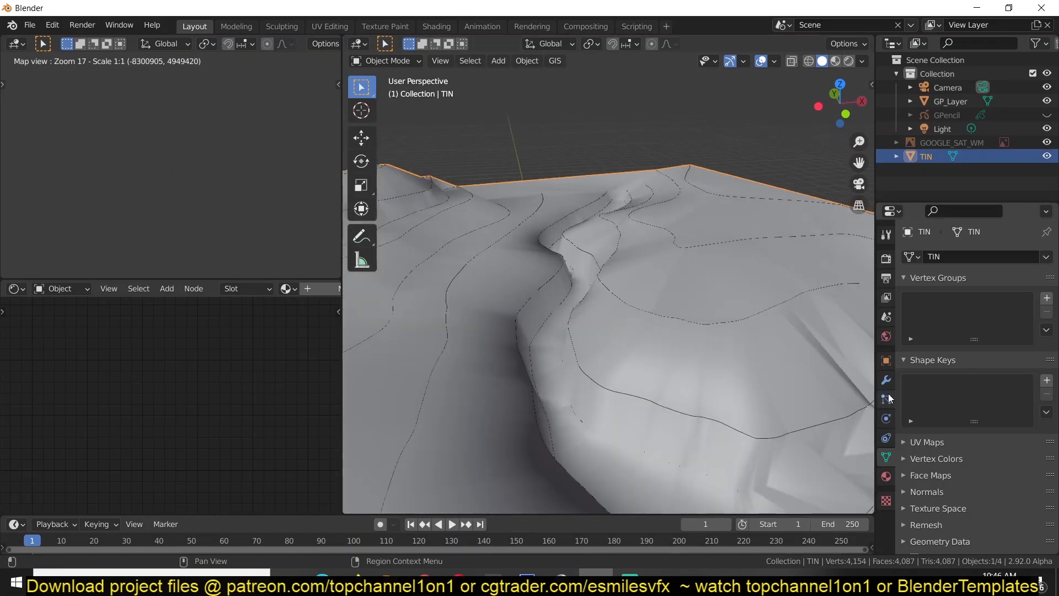
left_click(931, 256)
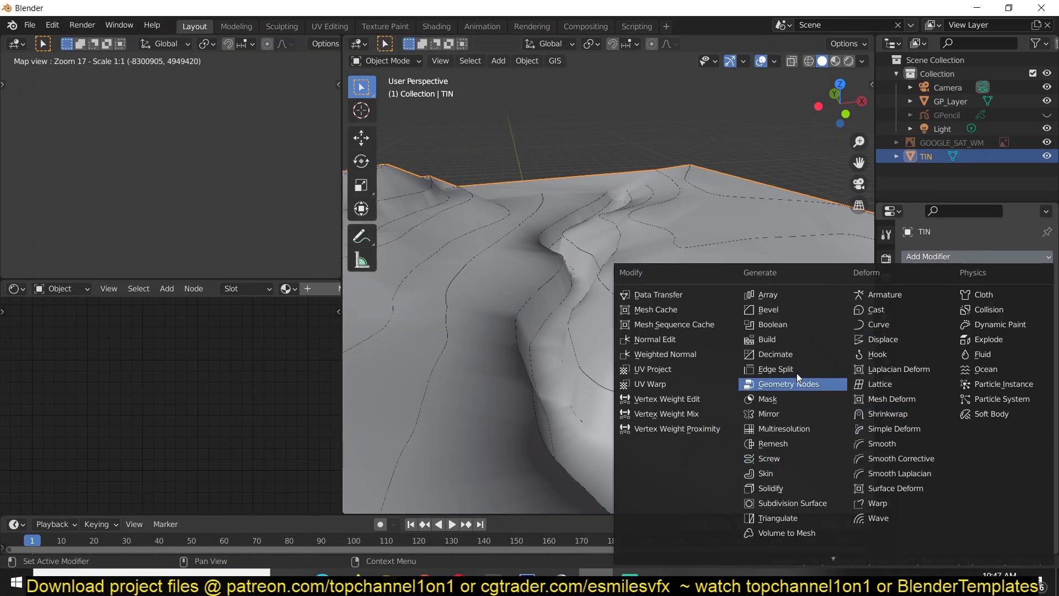
left_click(773, 354)
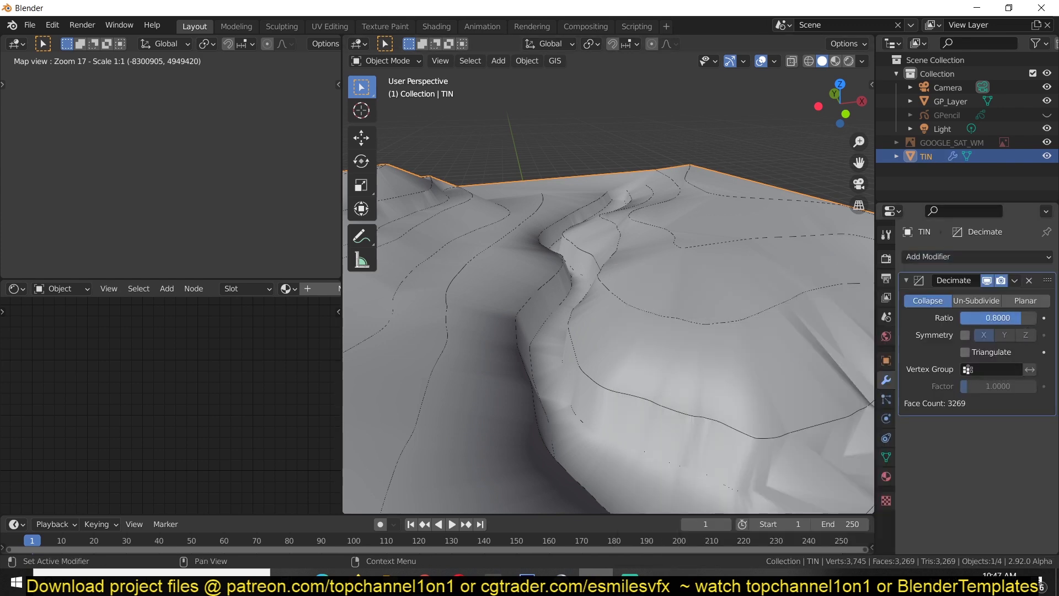
left_click_drag(996, 318, 972, 318)
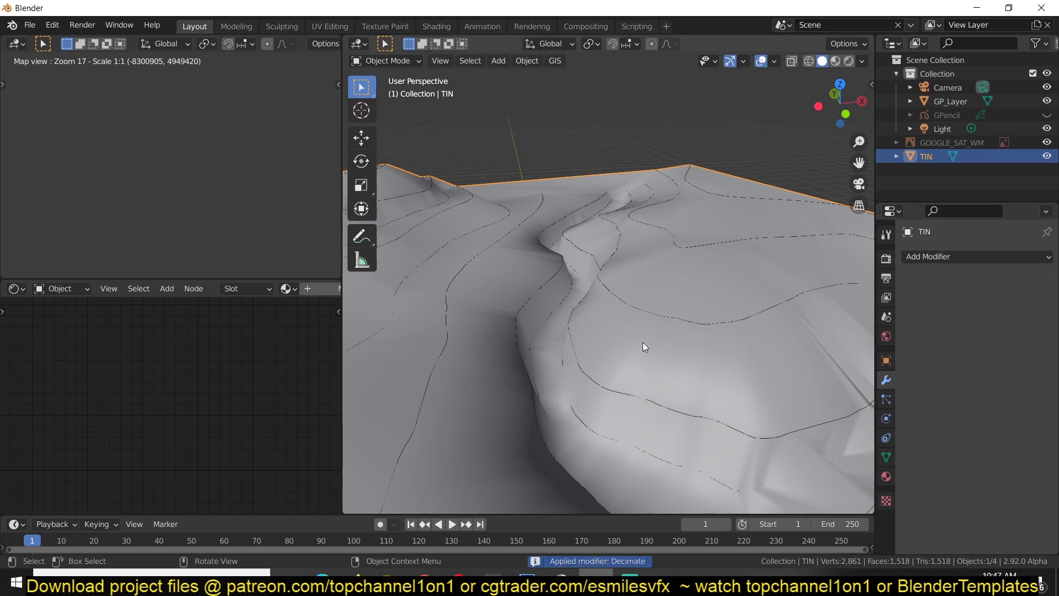
Orbit to inspect the simplified terrain, then select the contour line object
left_click_drag(641, 347, 675, 390)
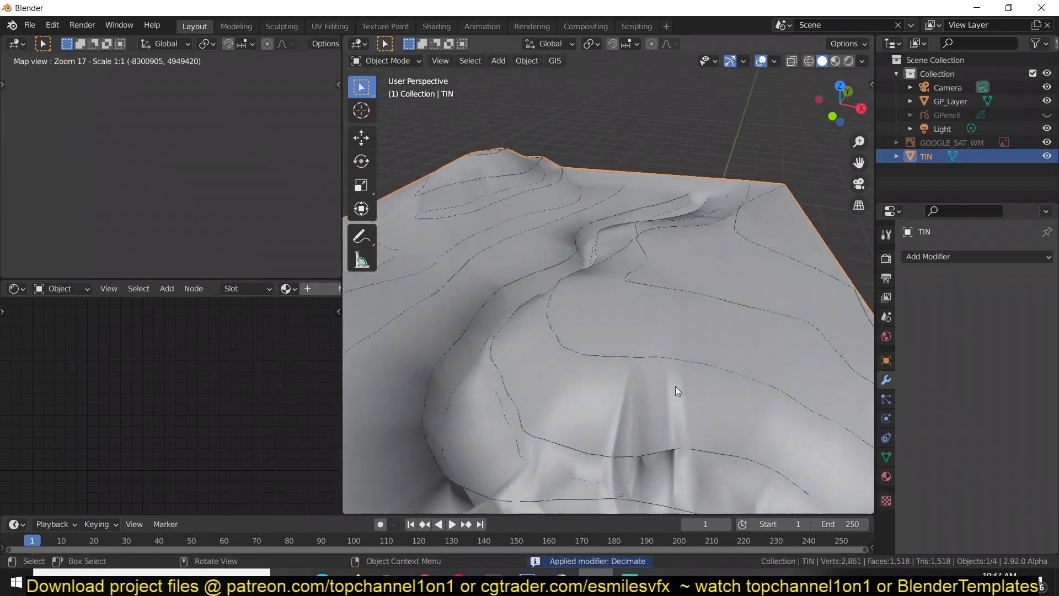
left_click_drag(678, 391, 733, 395)
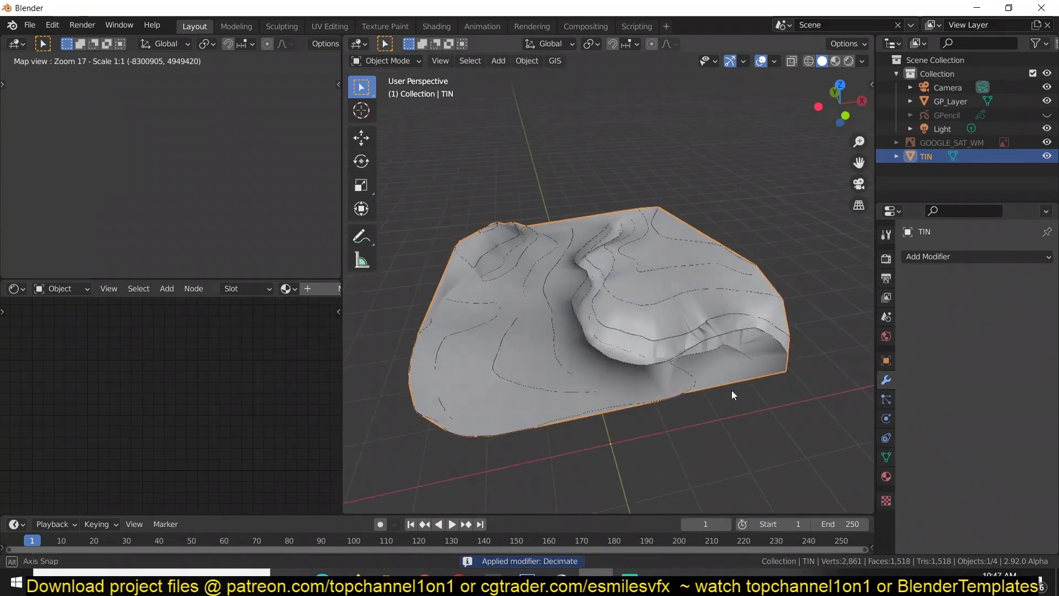
left_click(948, 102)
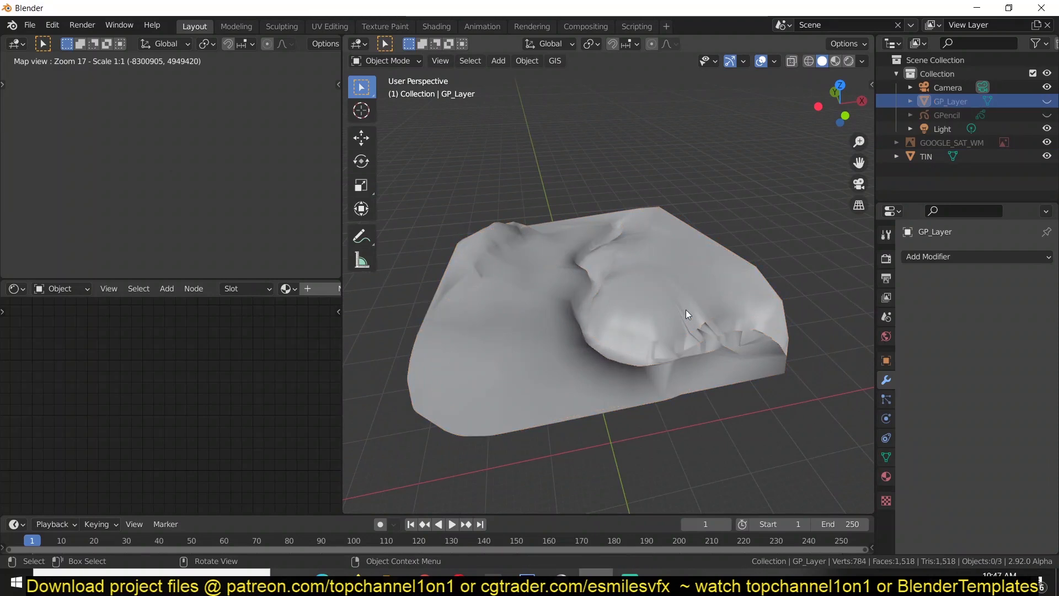
Hide the TIN terrain via its Outliner eye and open the GIS menu
left_click(926, 156)
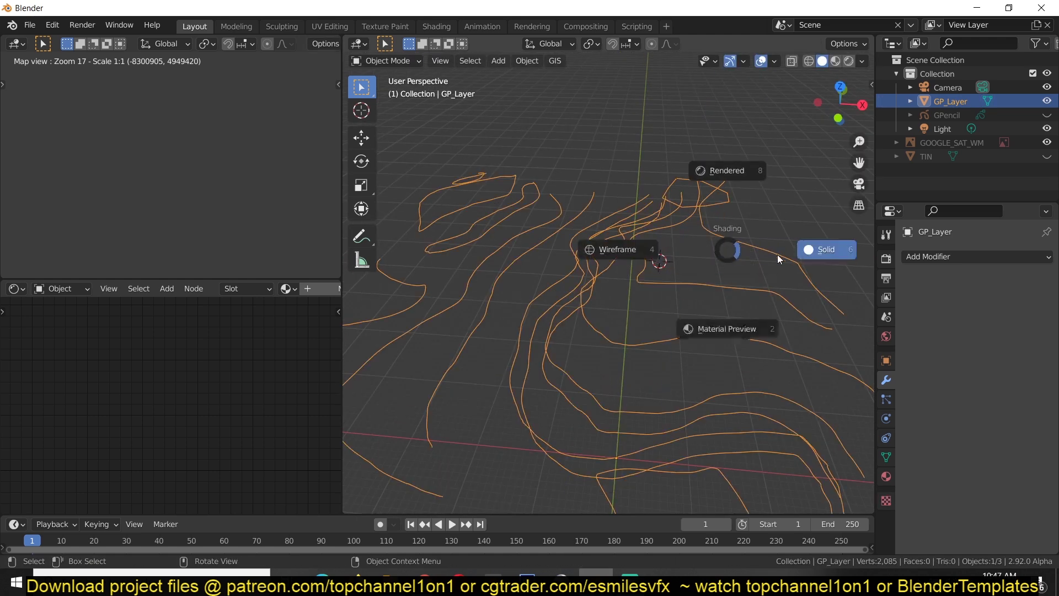
left_click(554, 61)
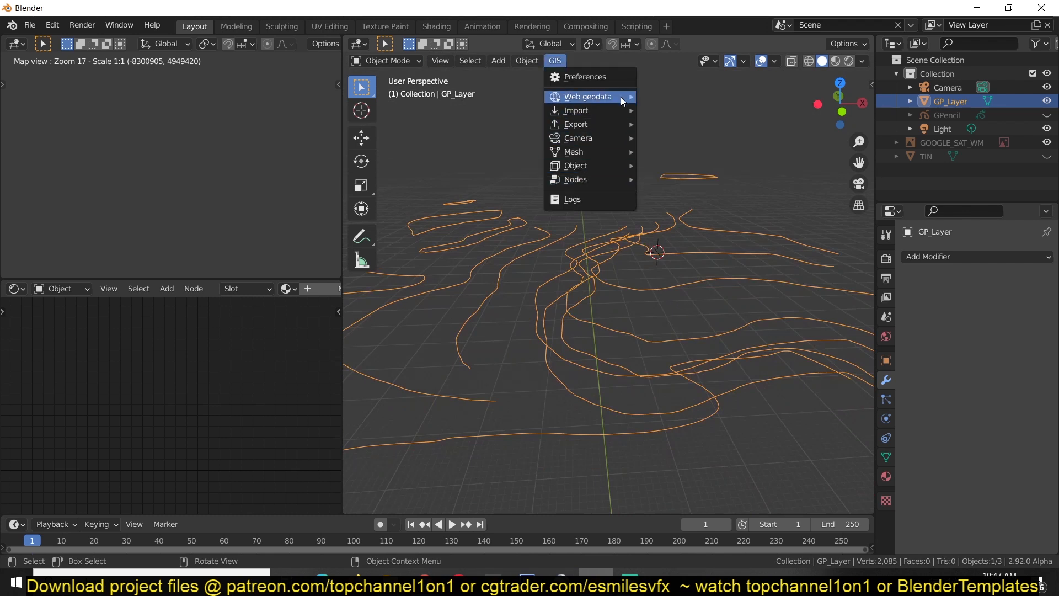
mouse_move(574, 151)
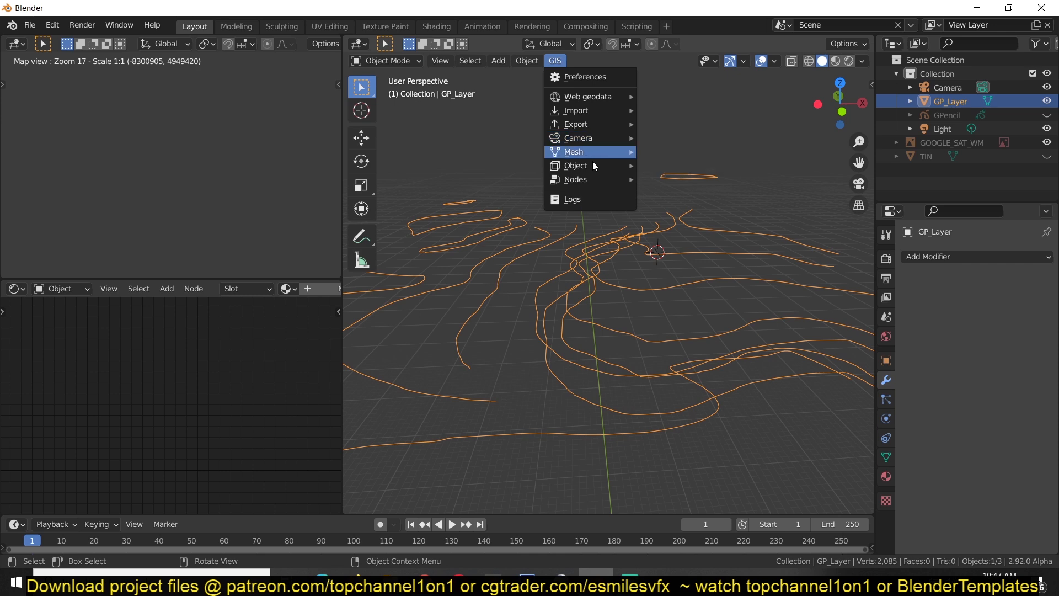